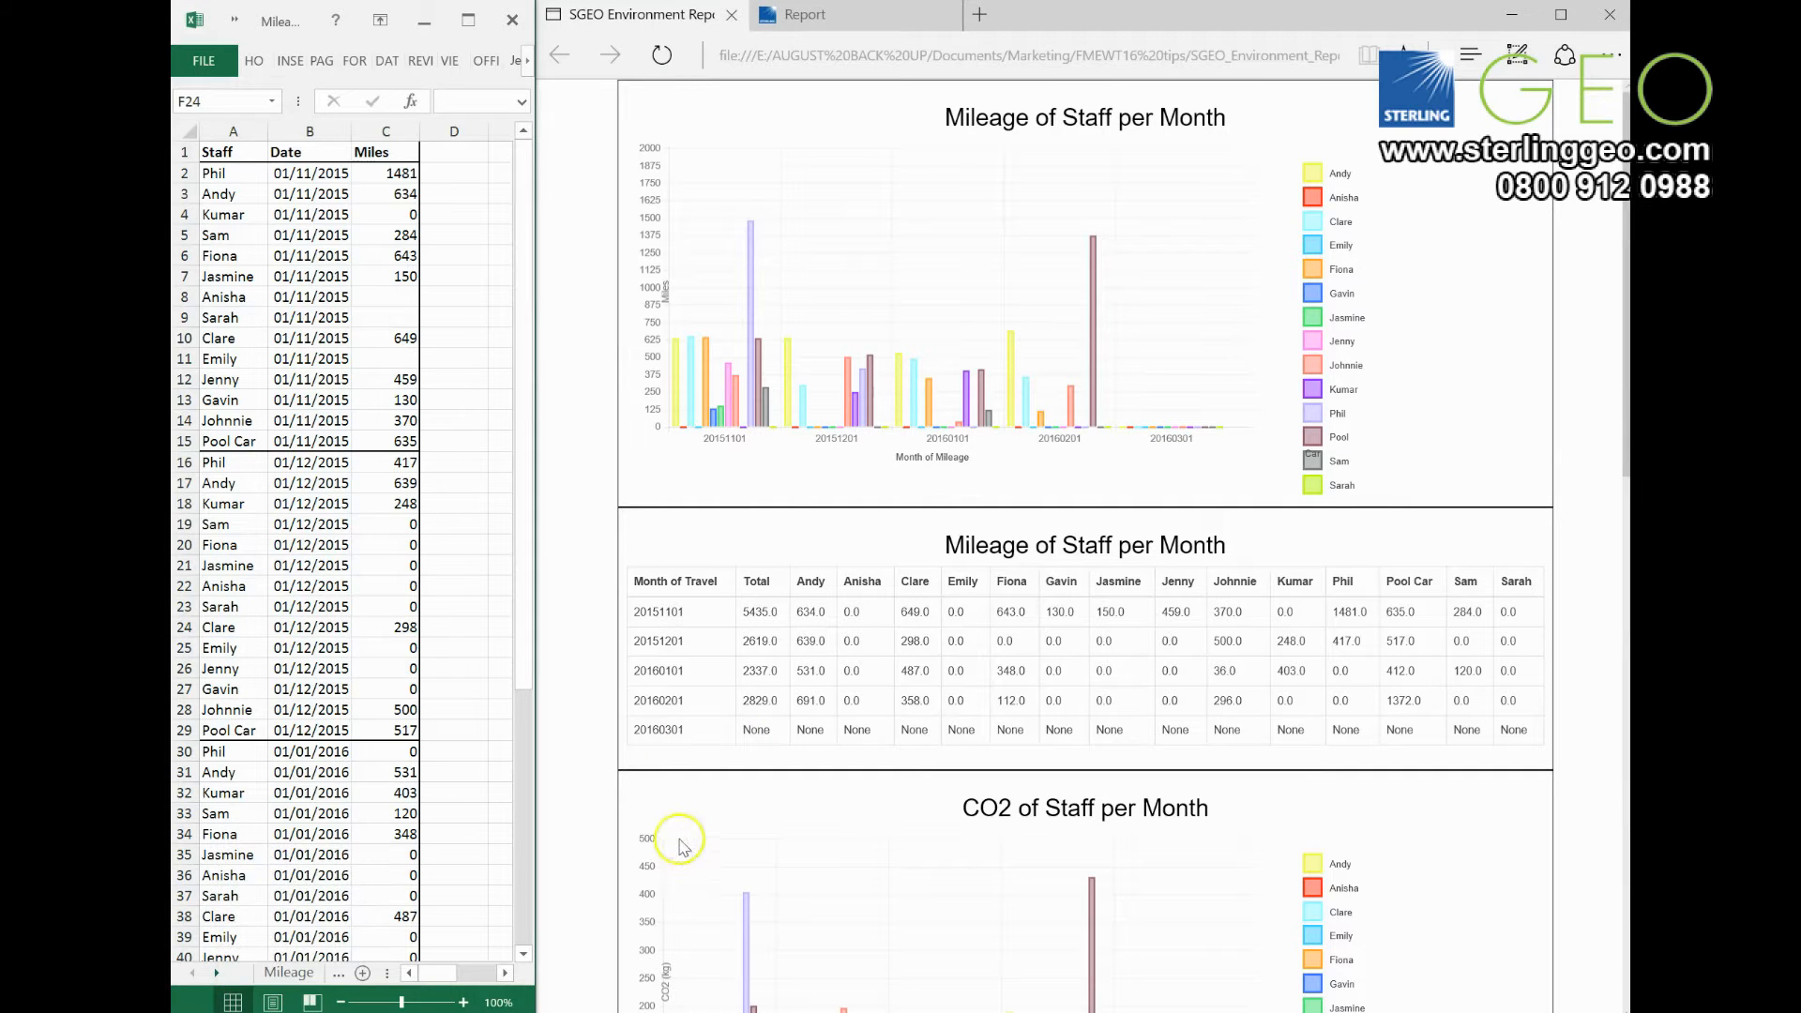
{"action": "mouse_move", "coordinate": [612, 833]}
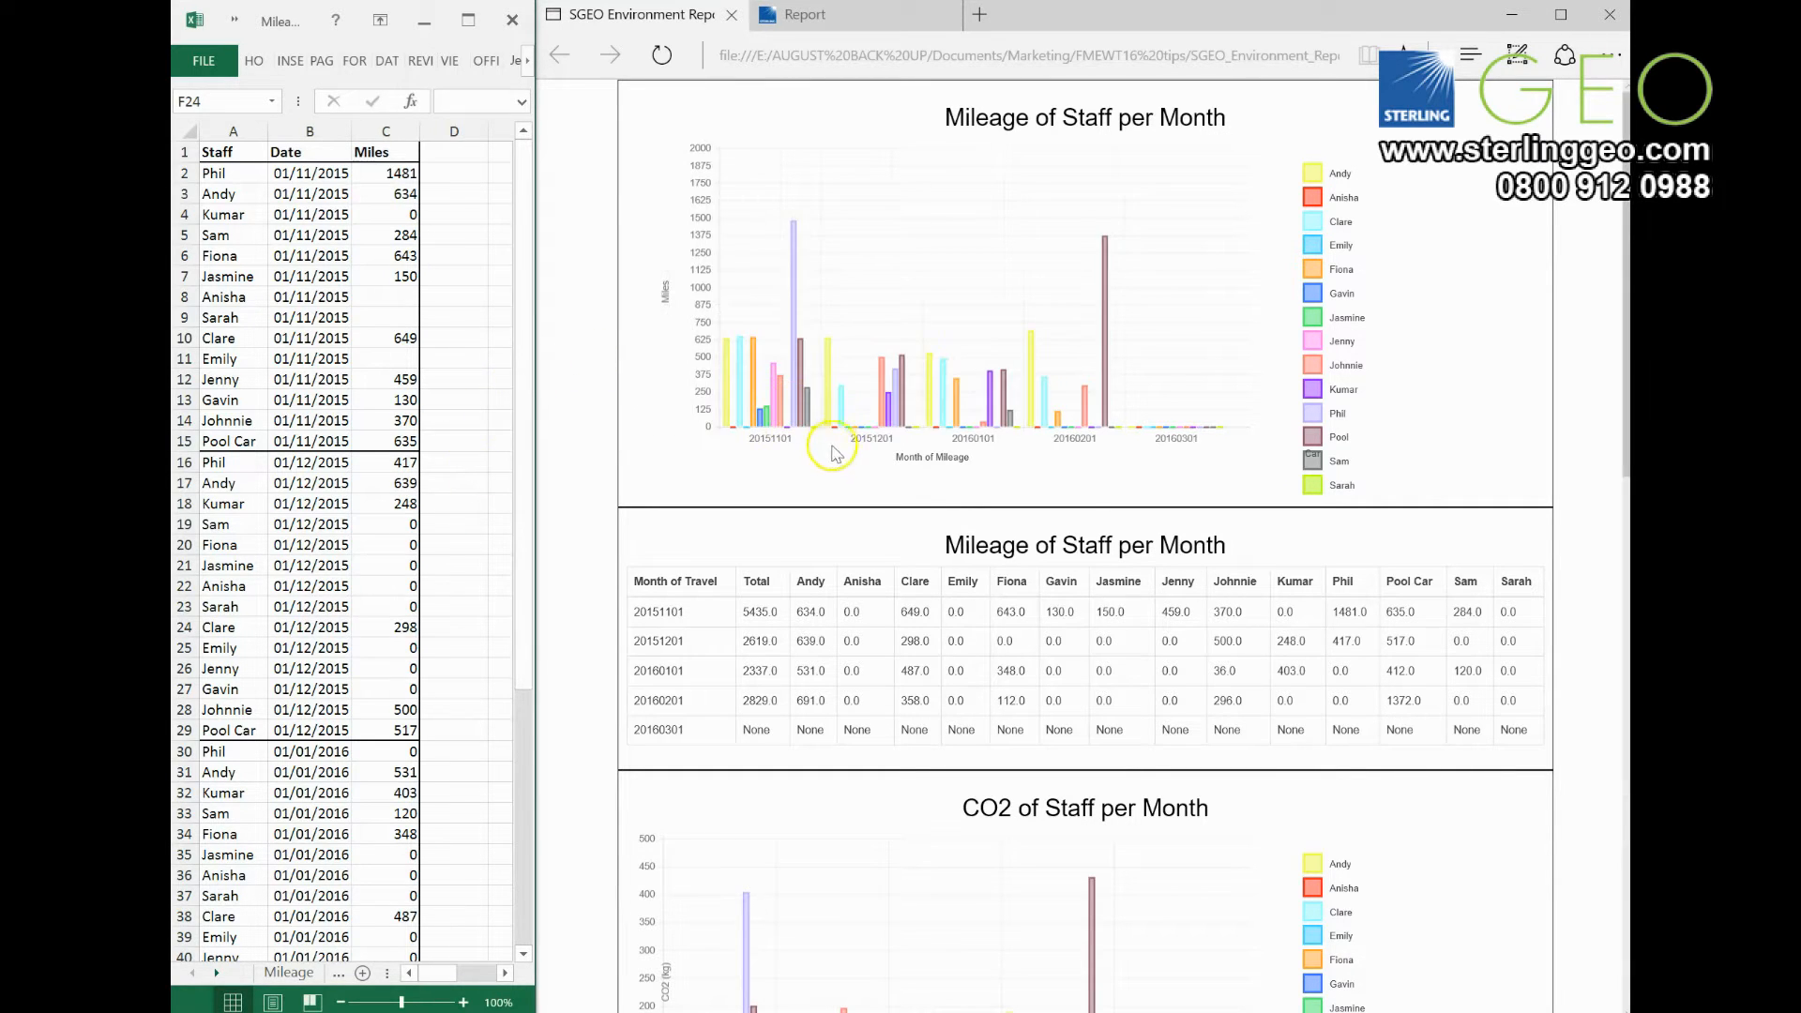
{"action": "mouse_move", "coordinate": [1606, 306]}
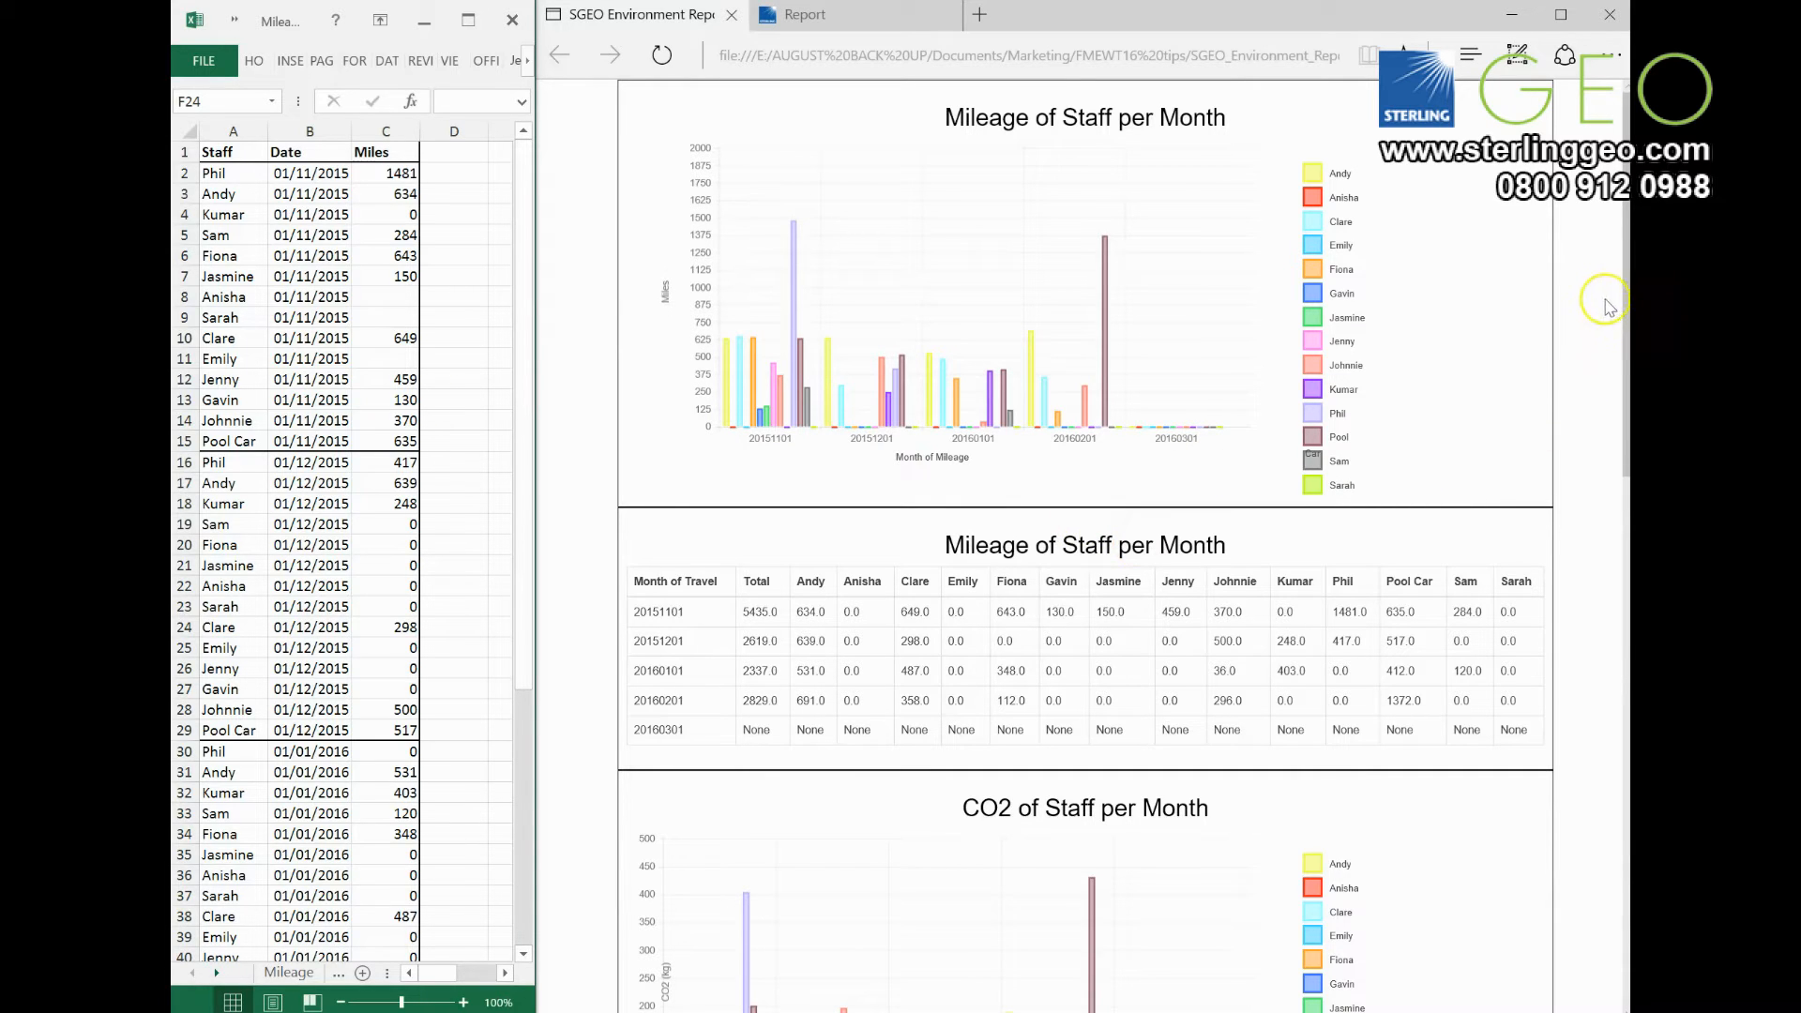
{"action": "mouse_move", "coordinate": [1620, 296]}
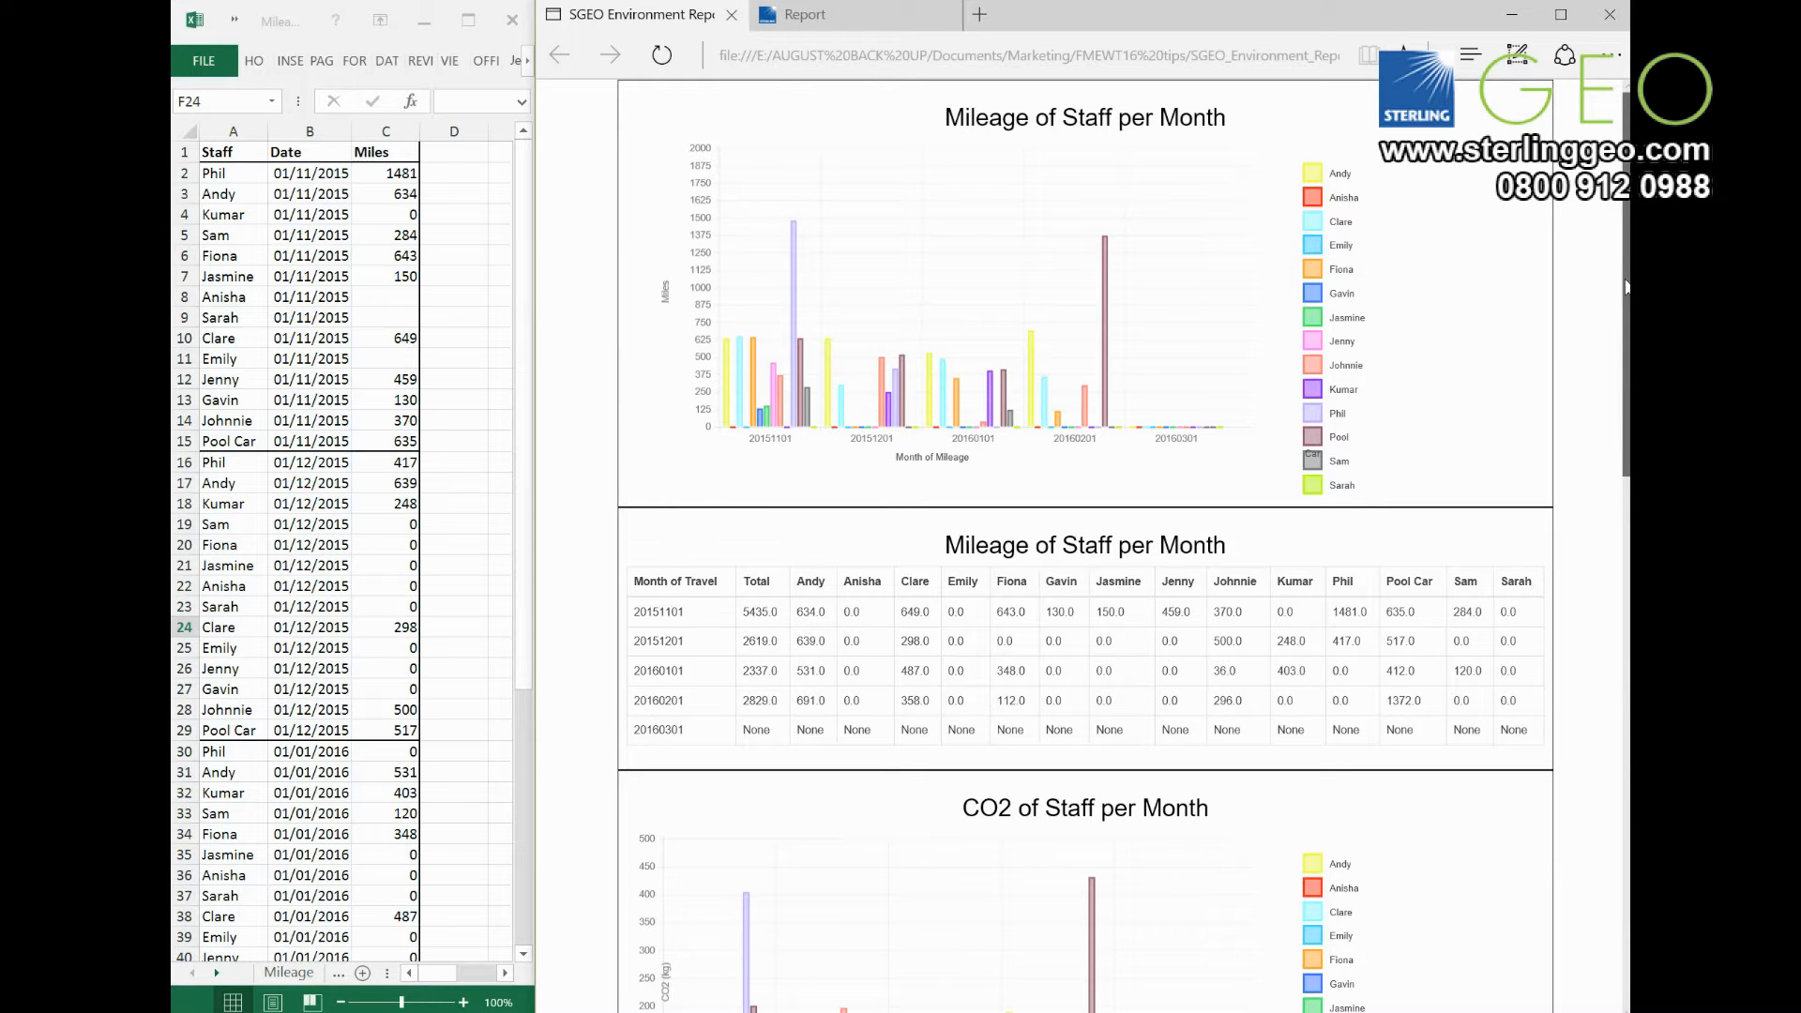
Bring up the pie chart item's settings, with Staff labels and Miles data
{"action": "scroll", "scroll_direction": "down", "scroll_amount": 3}
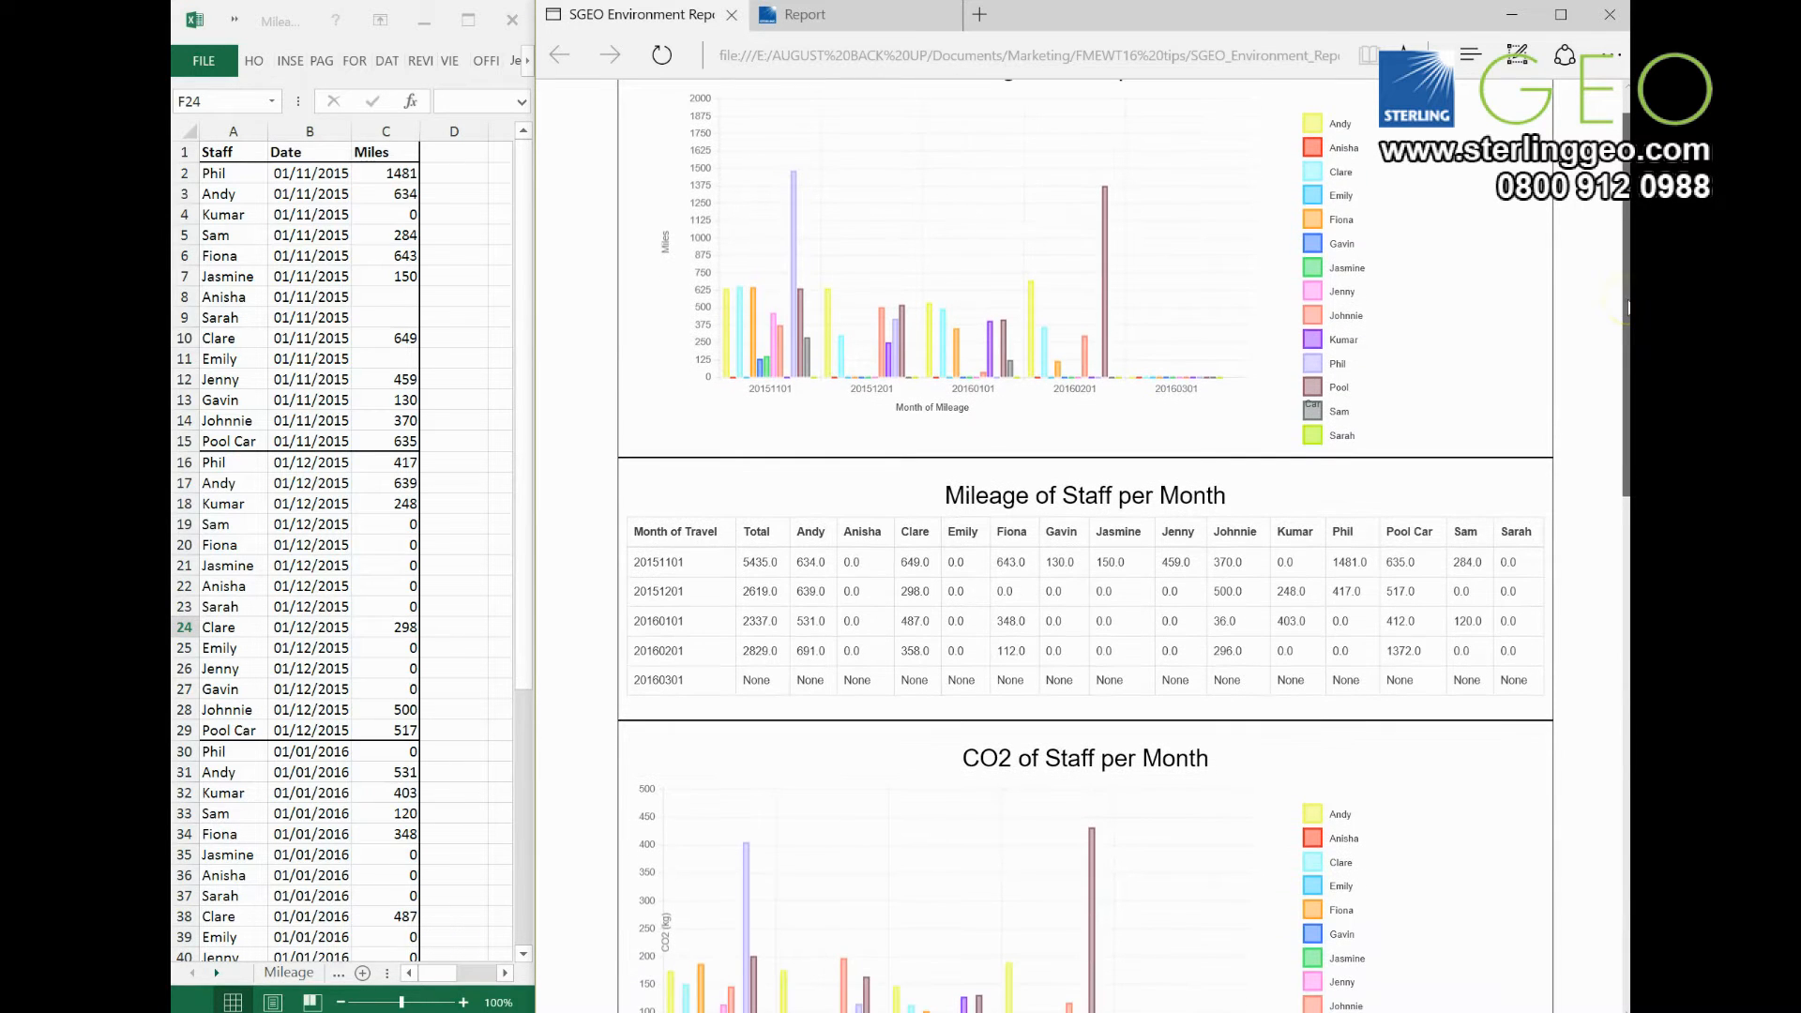
{"action": "scroll", "scroll_direction": "down", "scroll_amount": 3}
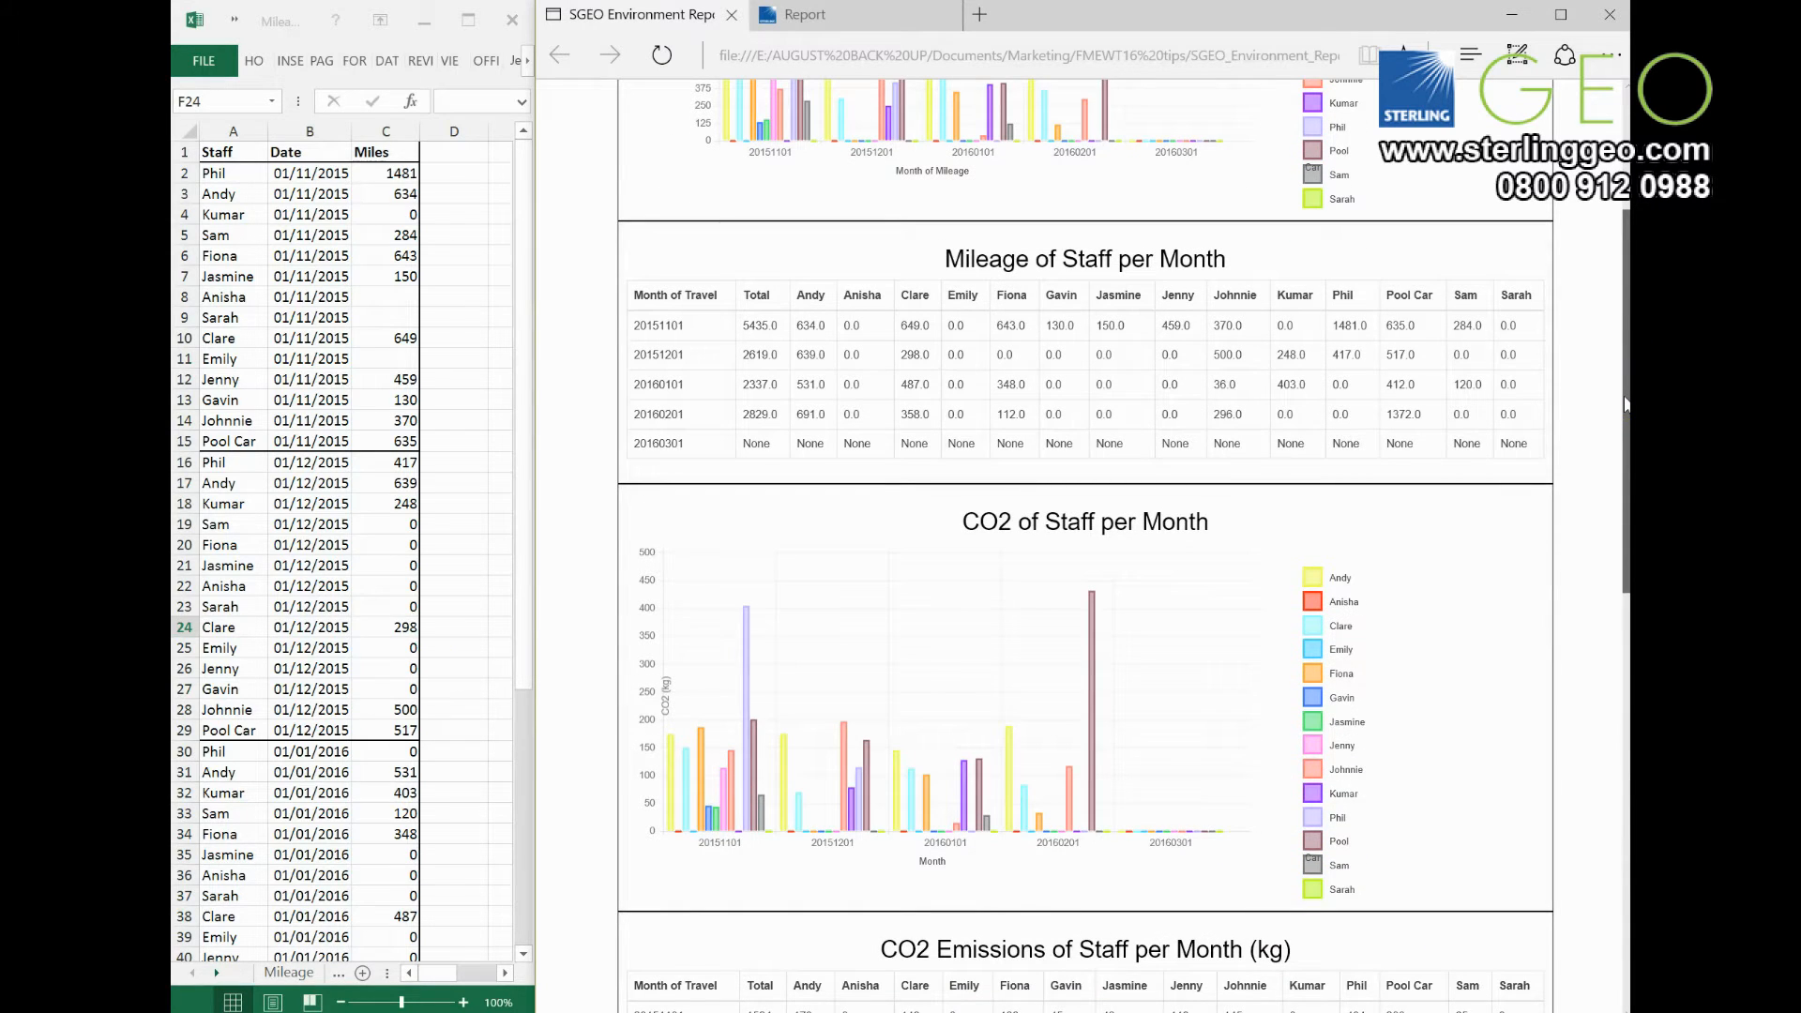
{"action": "scroll", "scroll_direction": "down", "scroll_amount": 3}
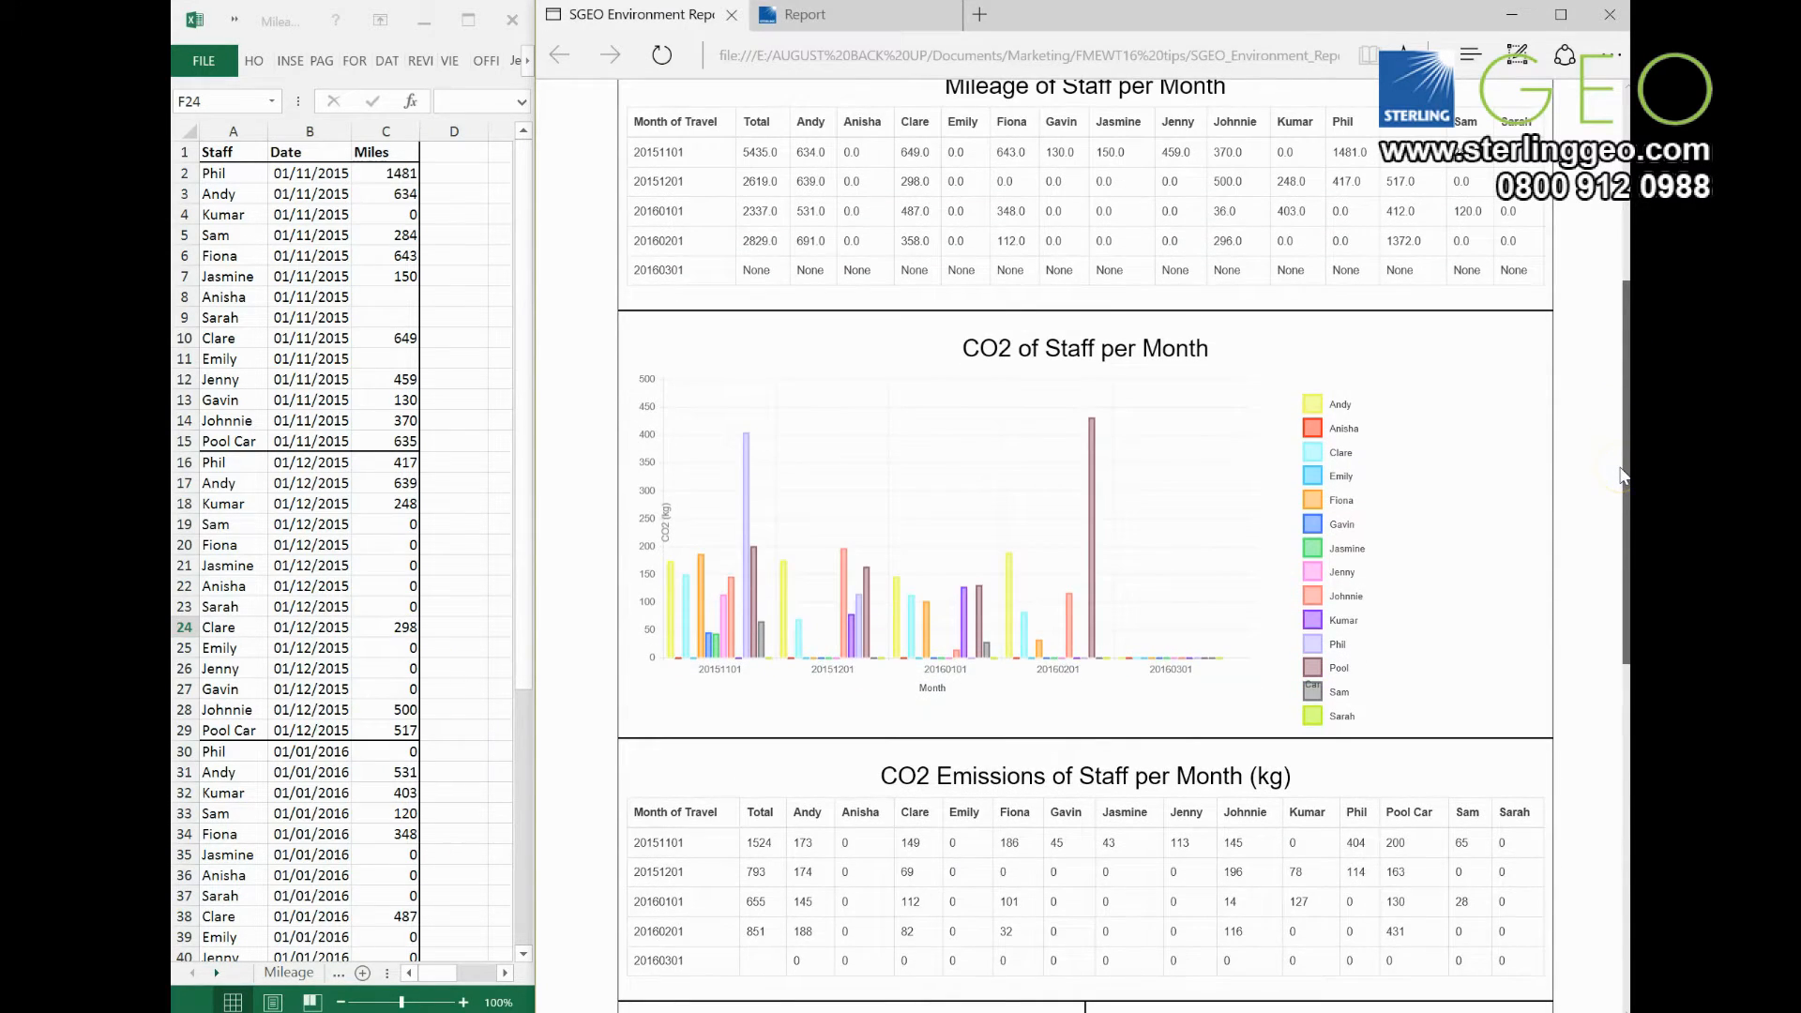
{"action": "scroll", "scroll_direction": "down", "scroll_amount": 3}
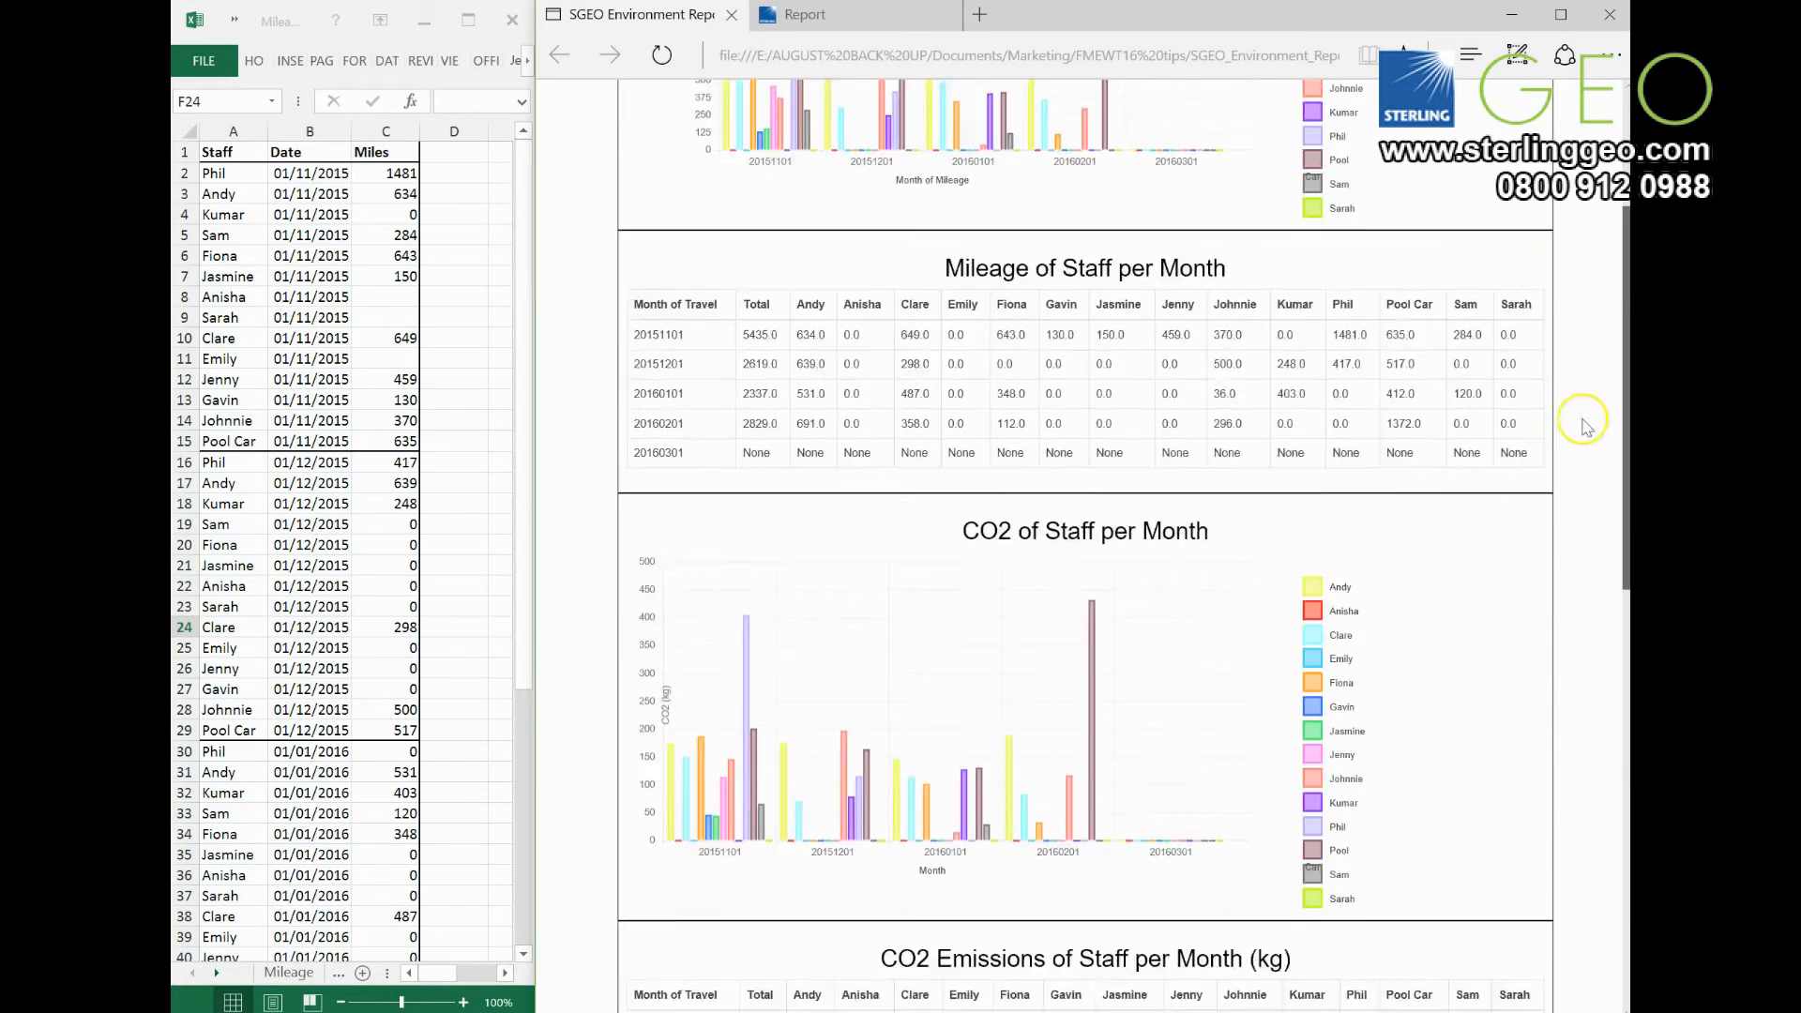
{"action": "scroll", "scroll_direction": "down", "scroll_amount": 3}
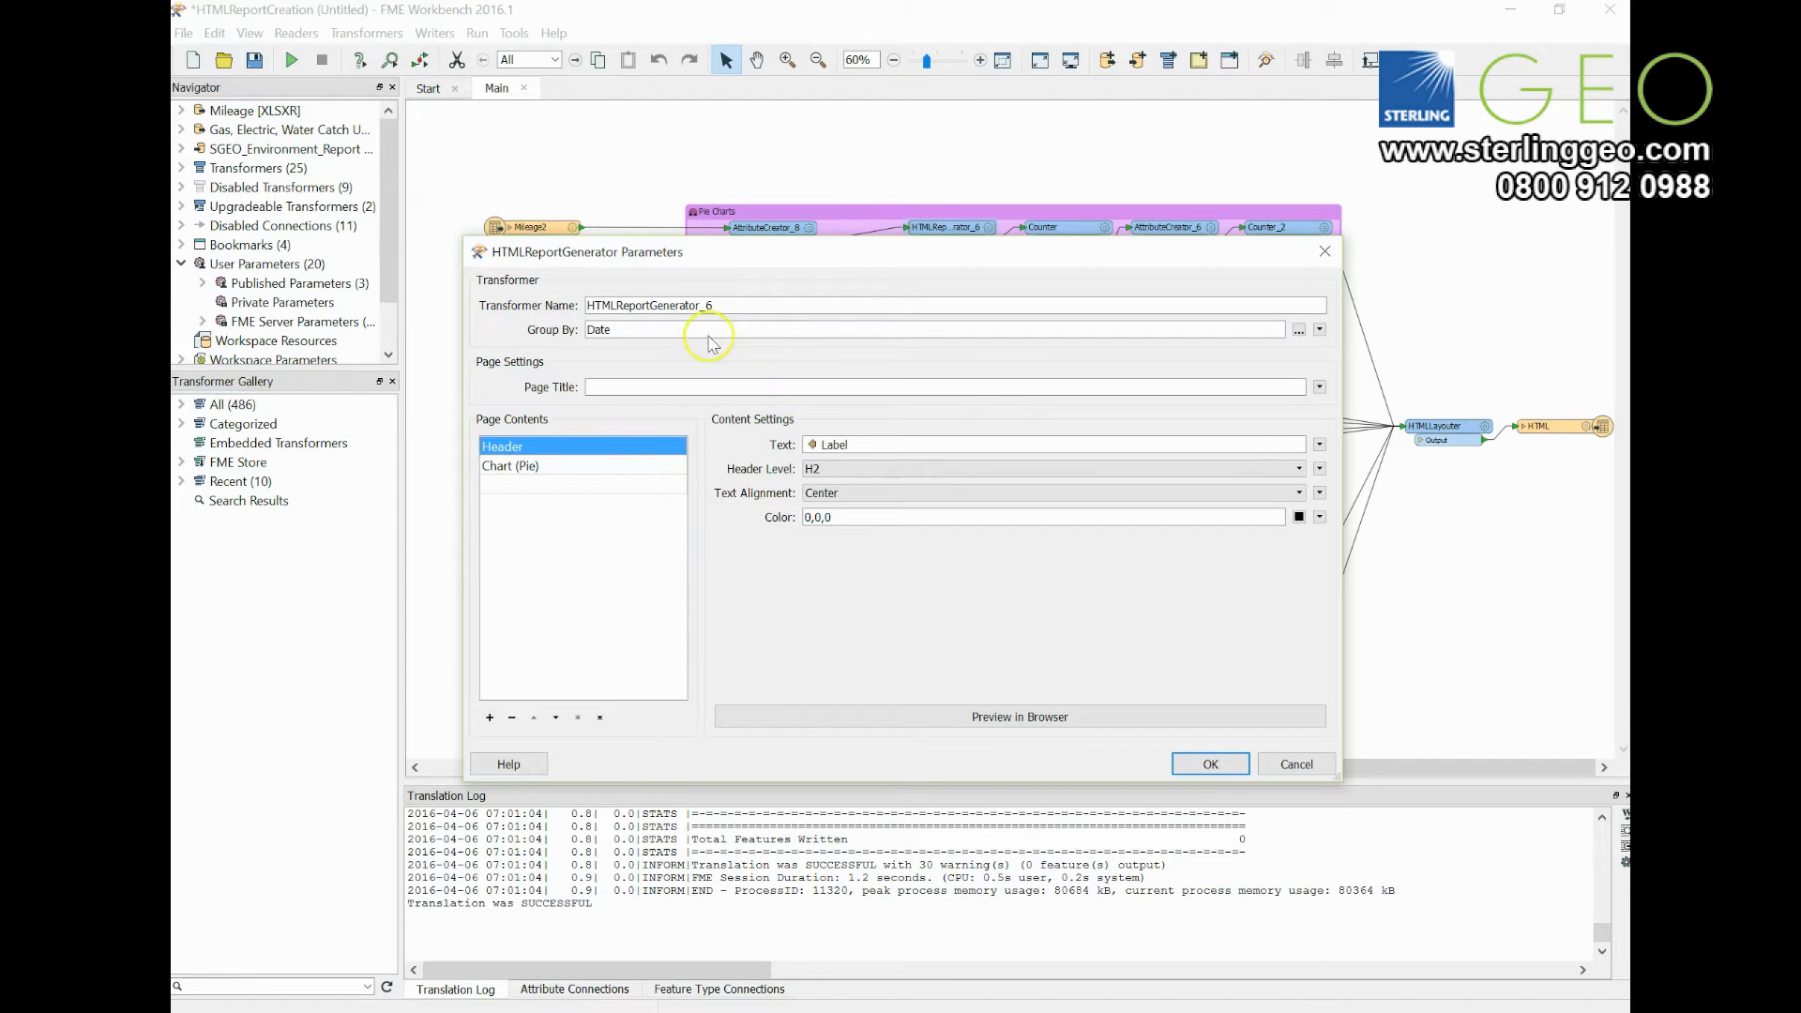
{"action": "mouse_move", "coordinate": [716, 337]}
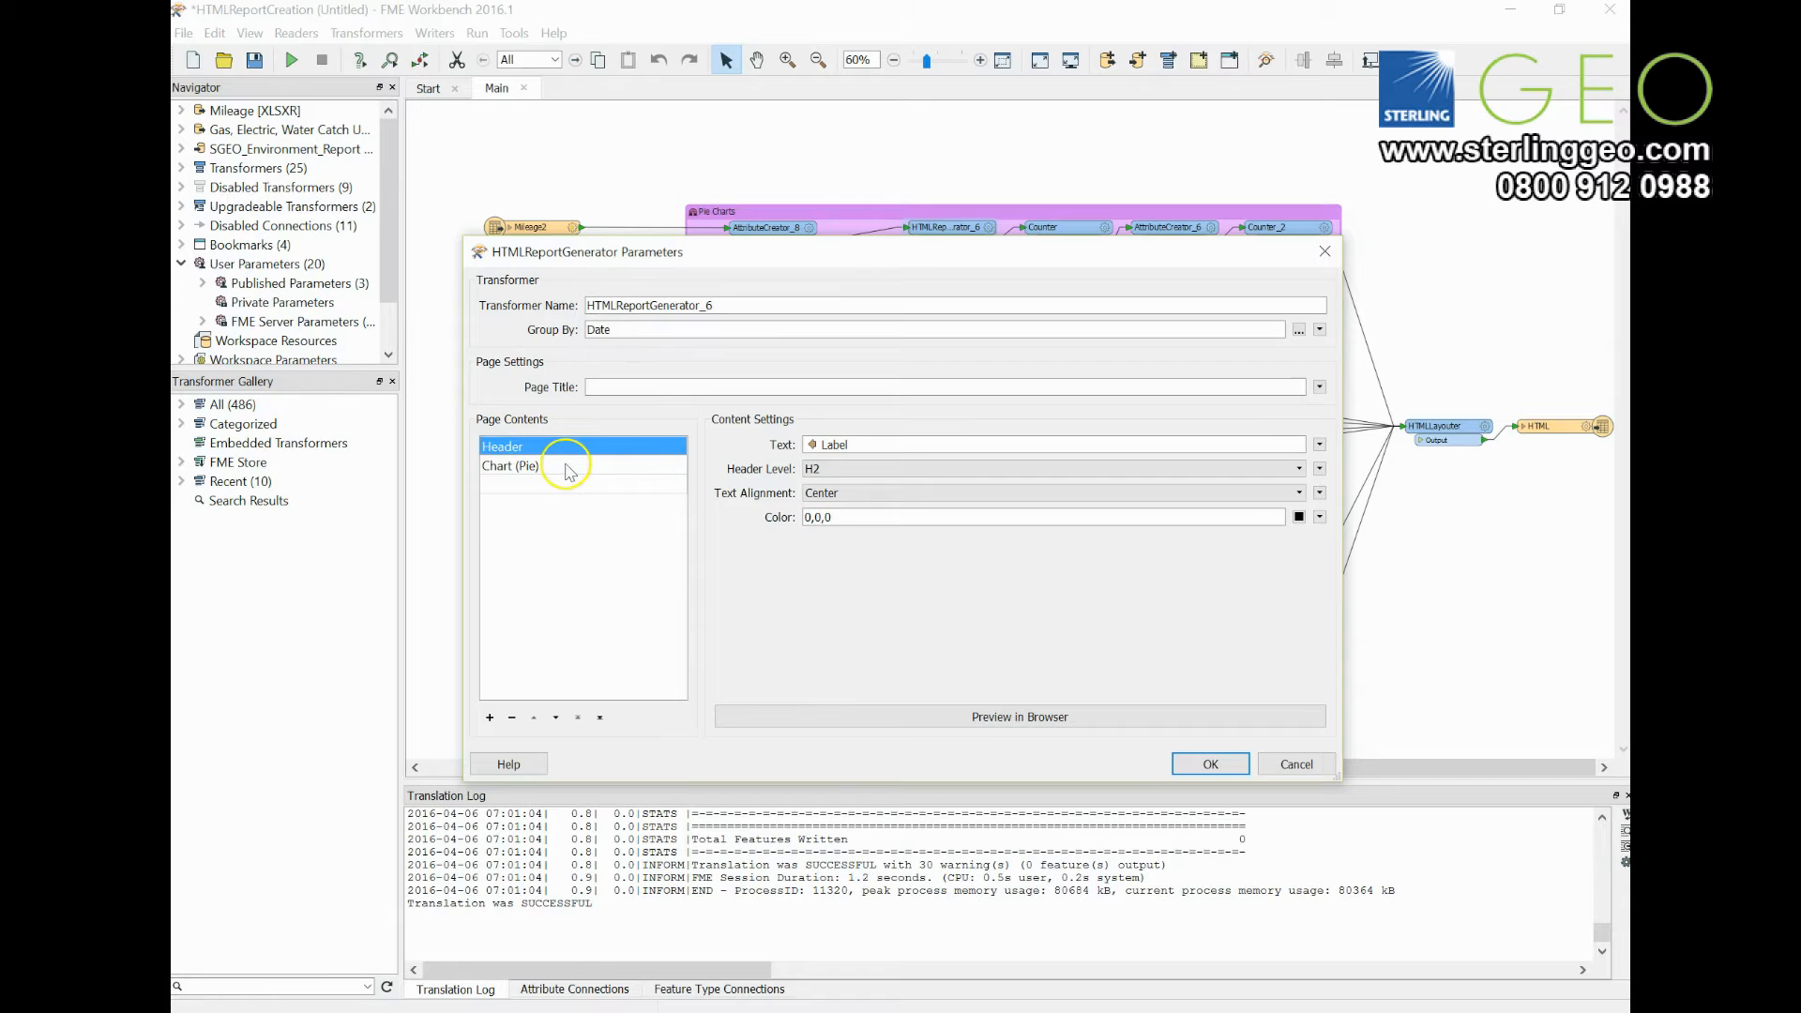
{"action": "left_click", "coordinate": [511, 465]}
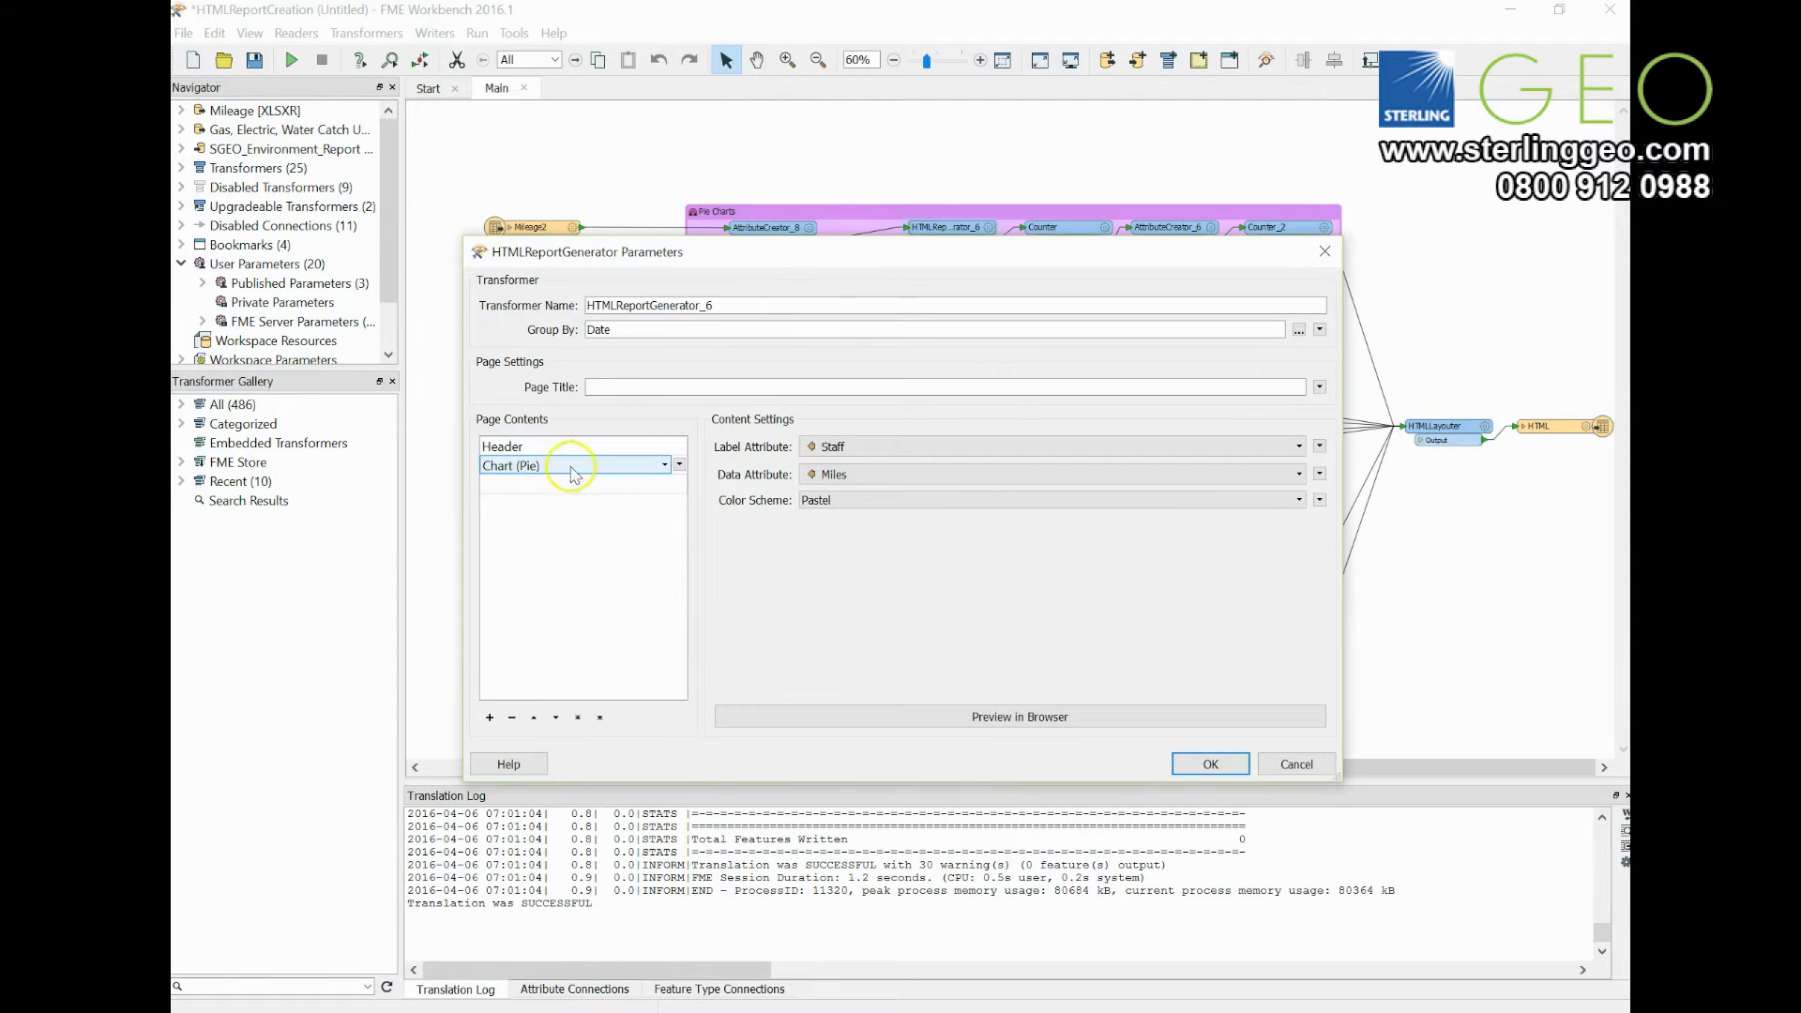
{"action": "mouse_move", "coordinate": [763, 474]}
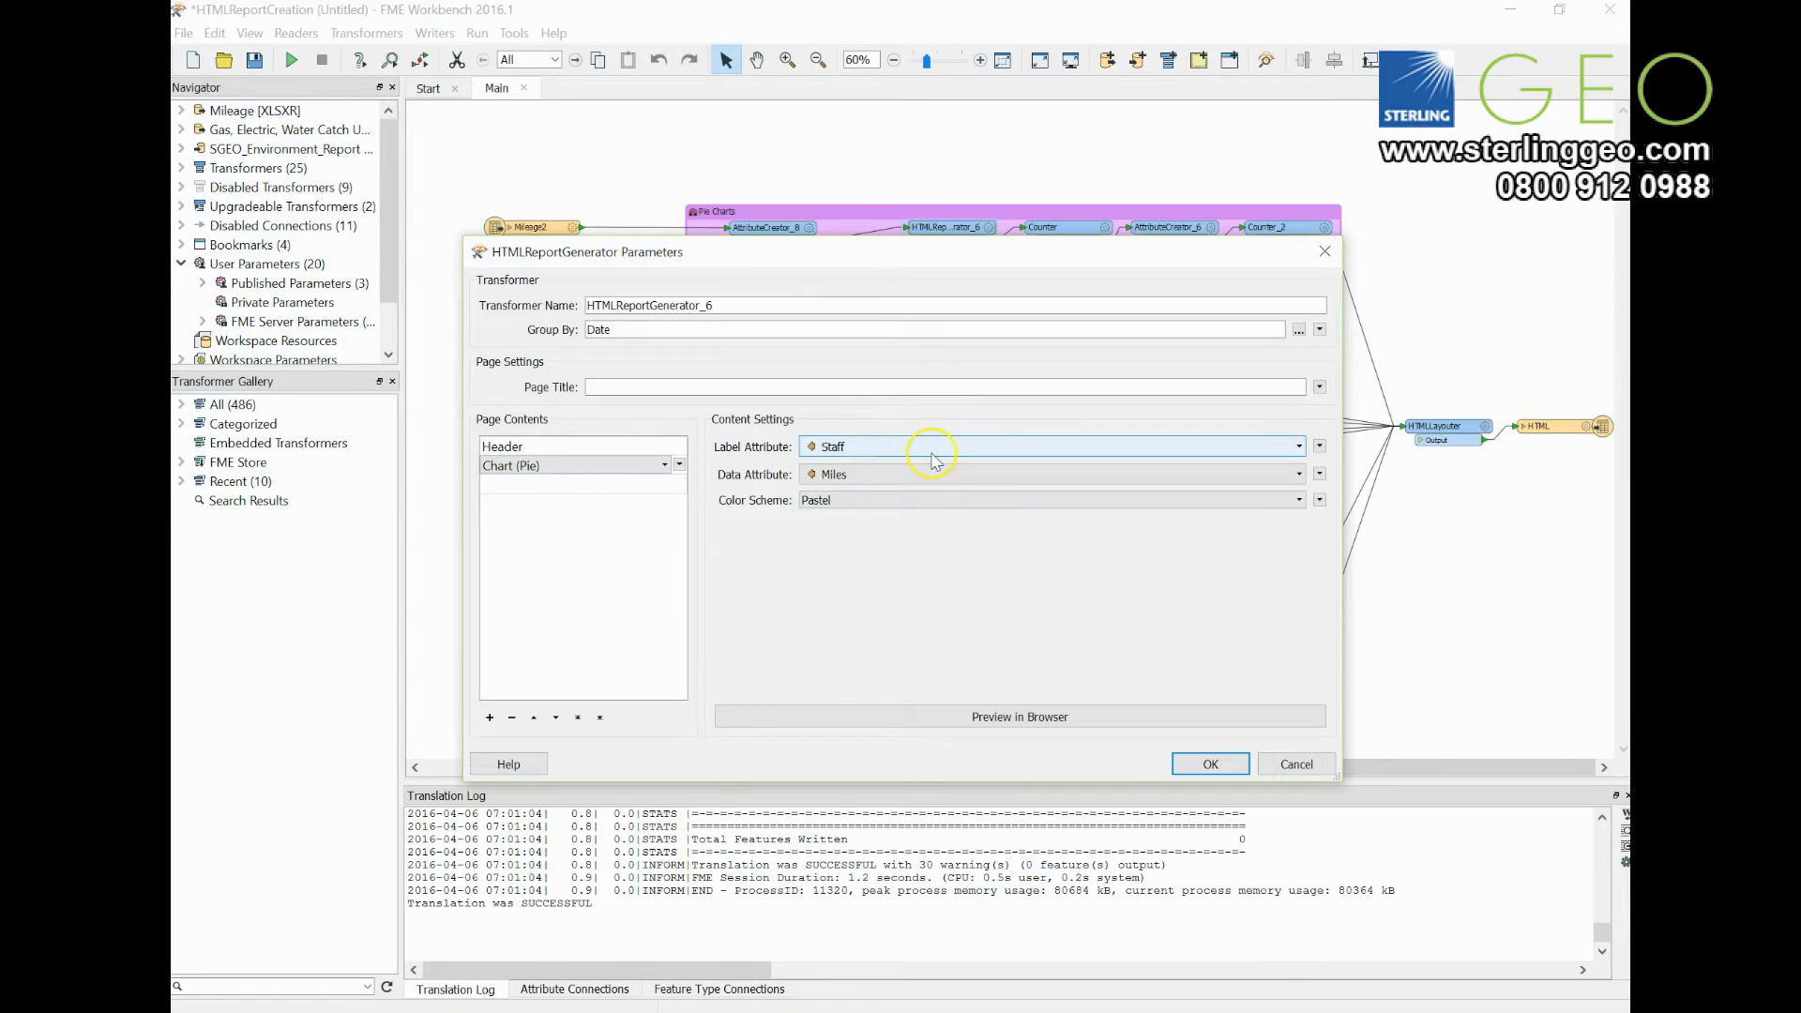
Keep the Pastel colour scheme for the pie, then add a third page content item
{"action": "left_click", "coordinate": [1316, 500]}
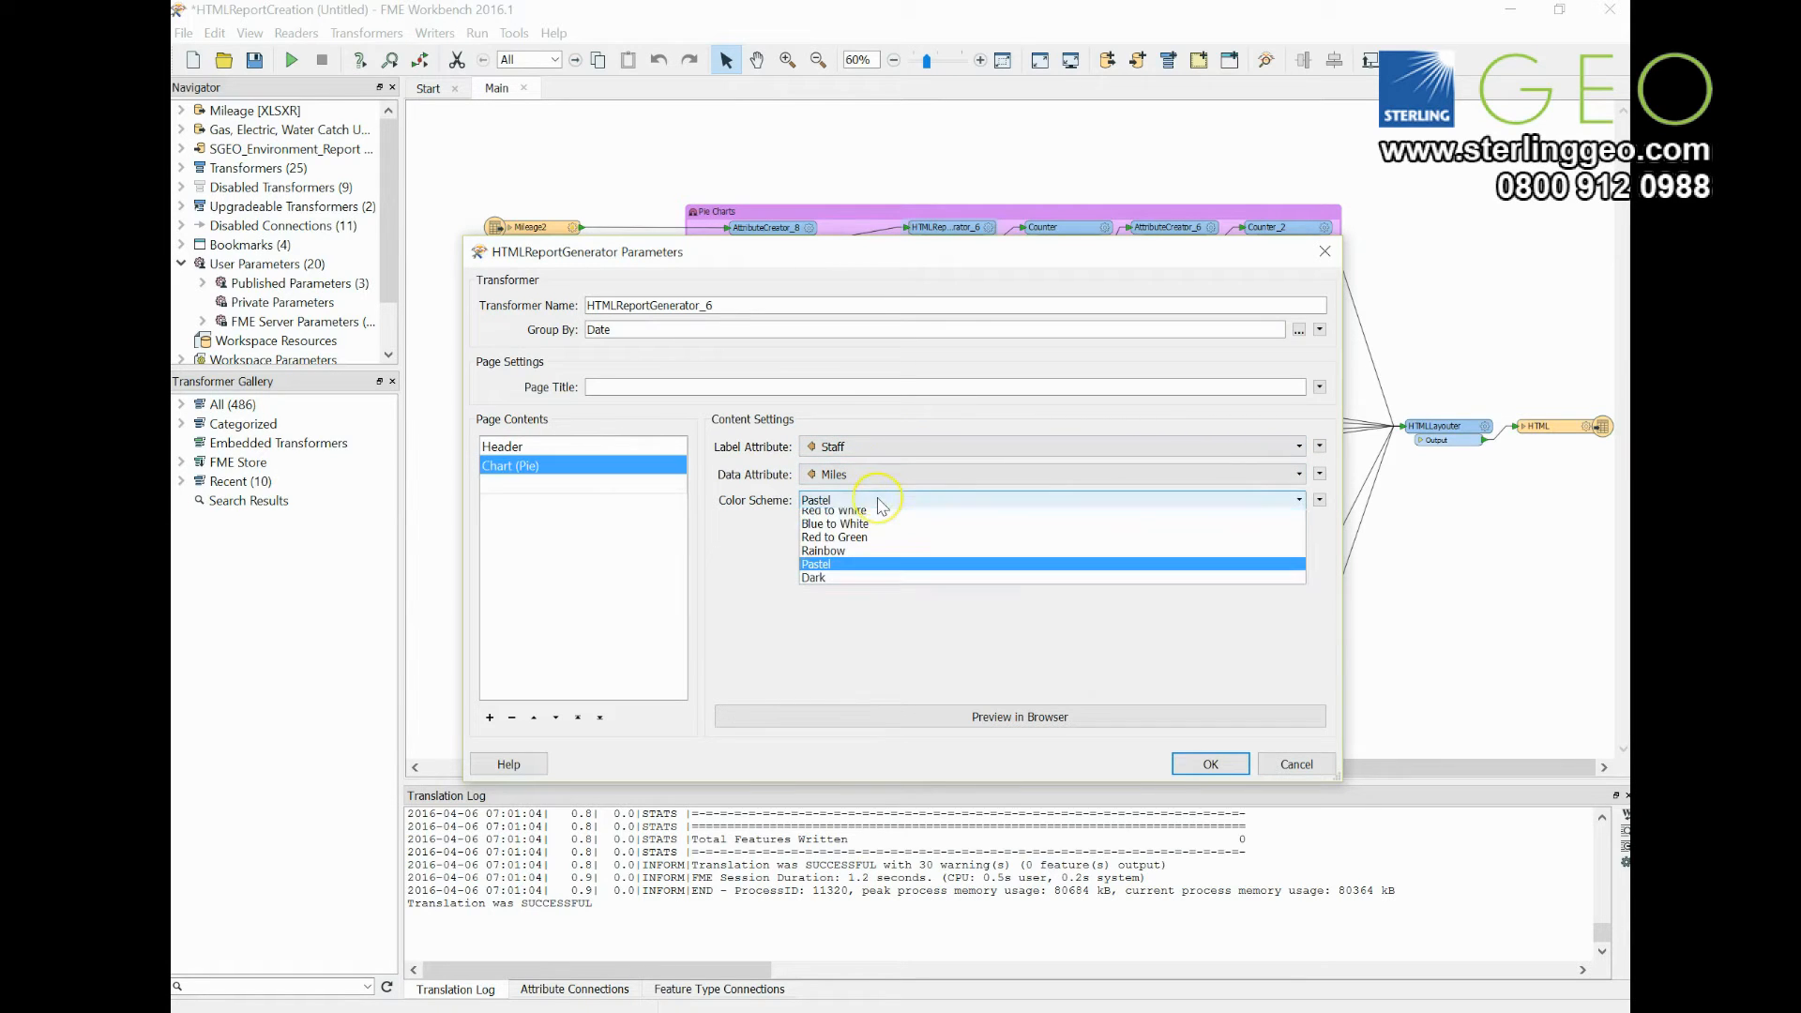
{"action": "left_click", "coordinate": [814, 564]}
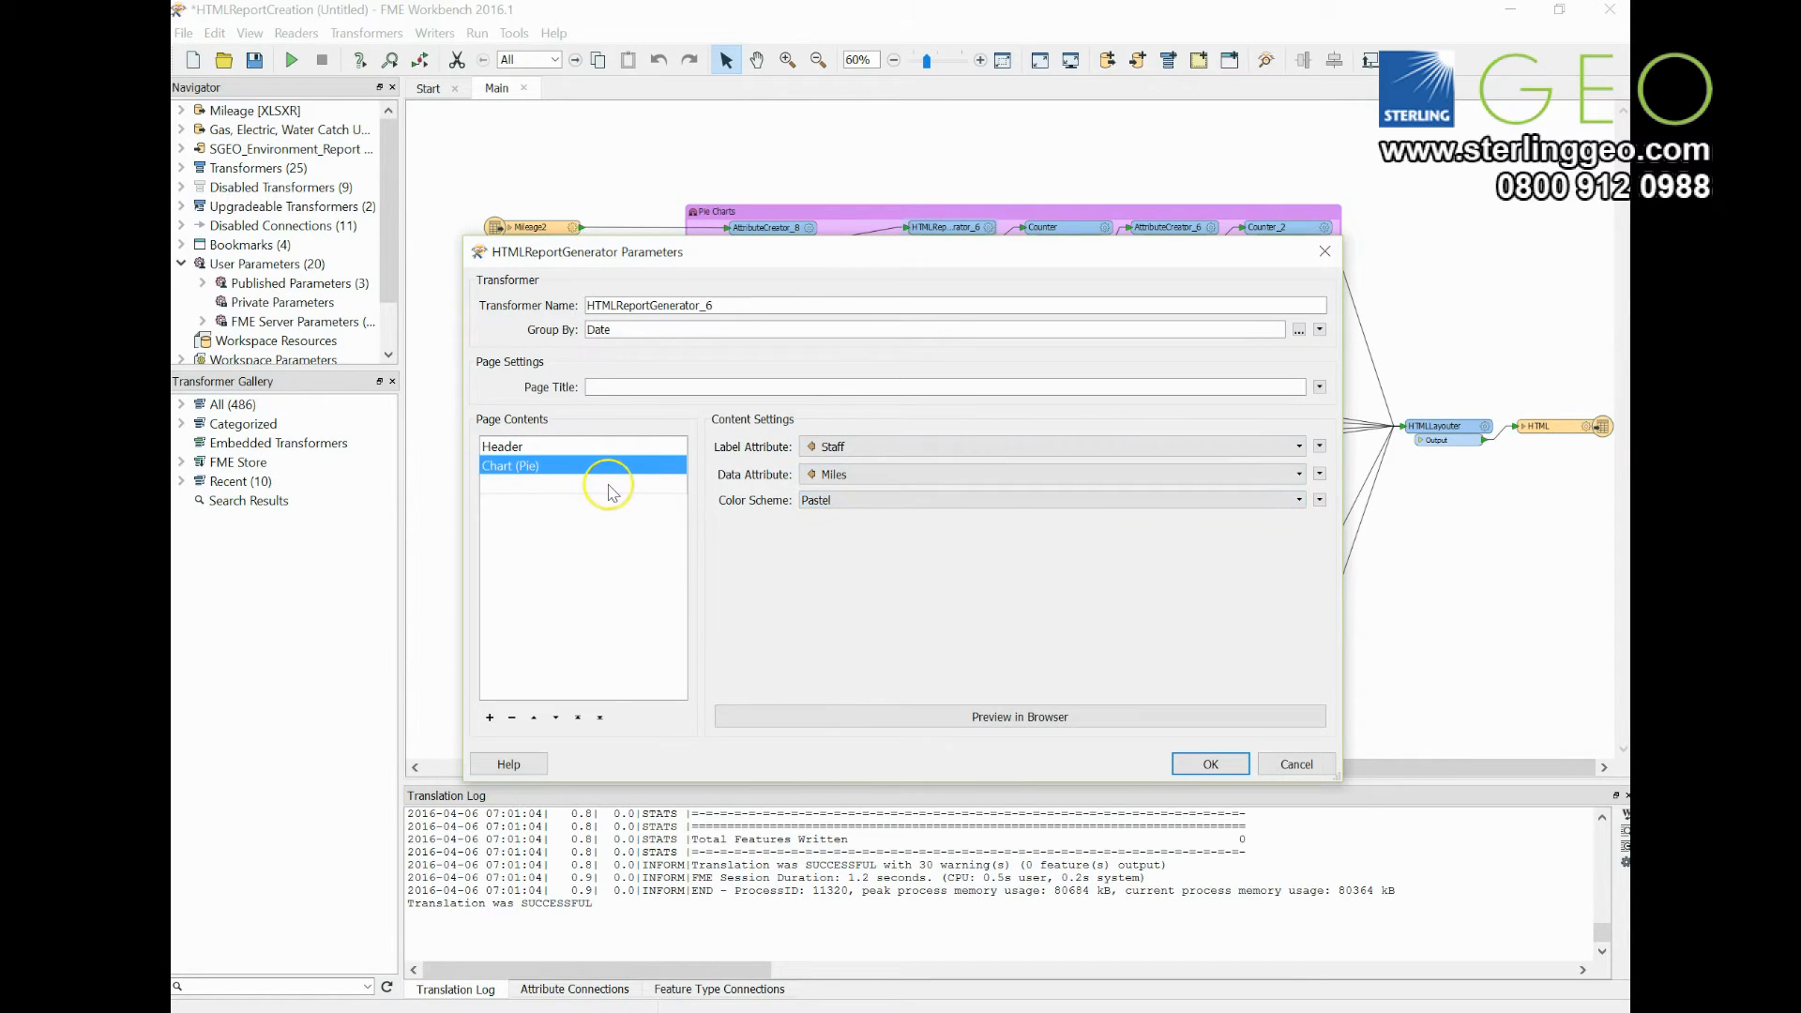
{"action": "left_click", "coordinate": [583, 465]}
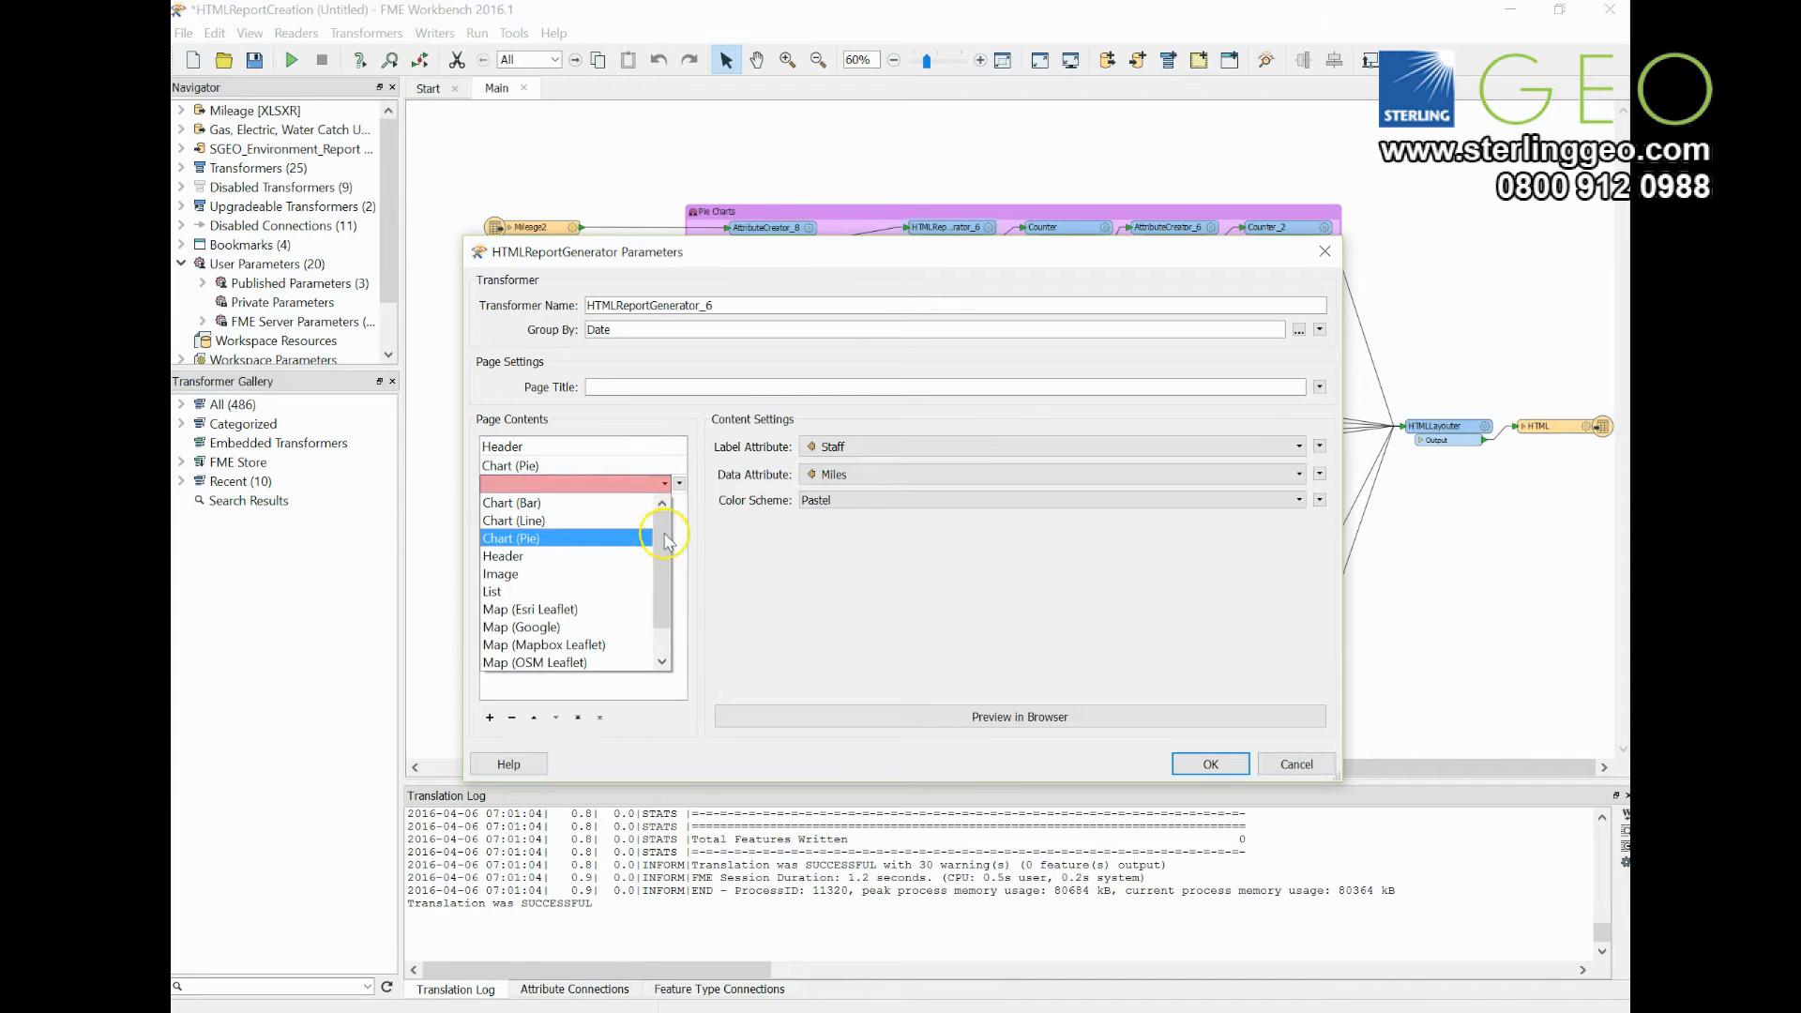
Make the third page item an OSM Leaflet map and check its blue layer colour
{"action": "scroll", "scroll_direction": "down", "scroll_amount": 3}
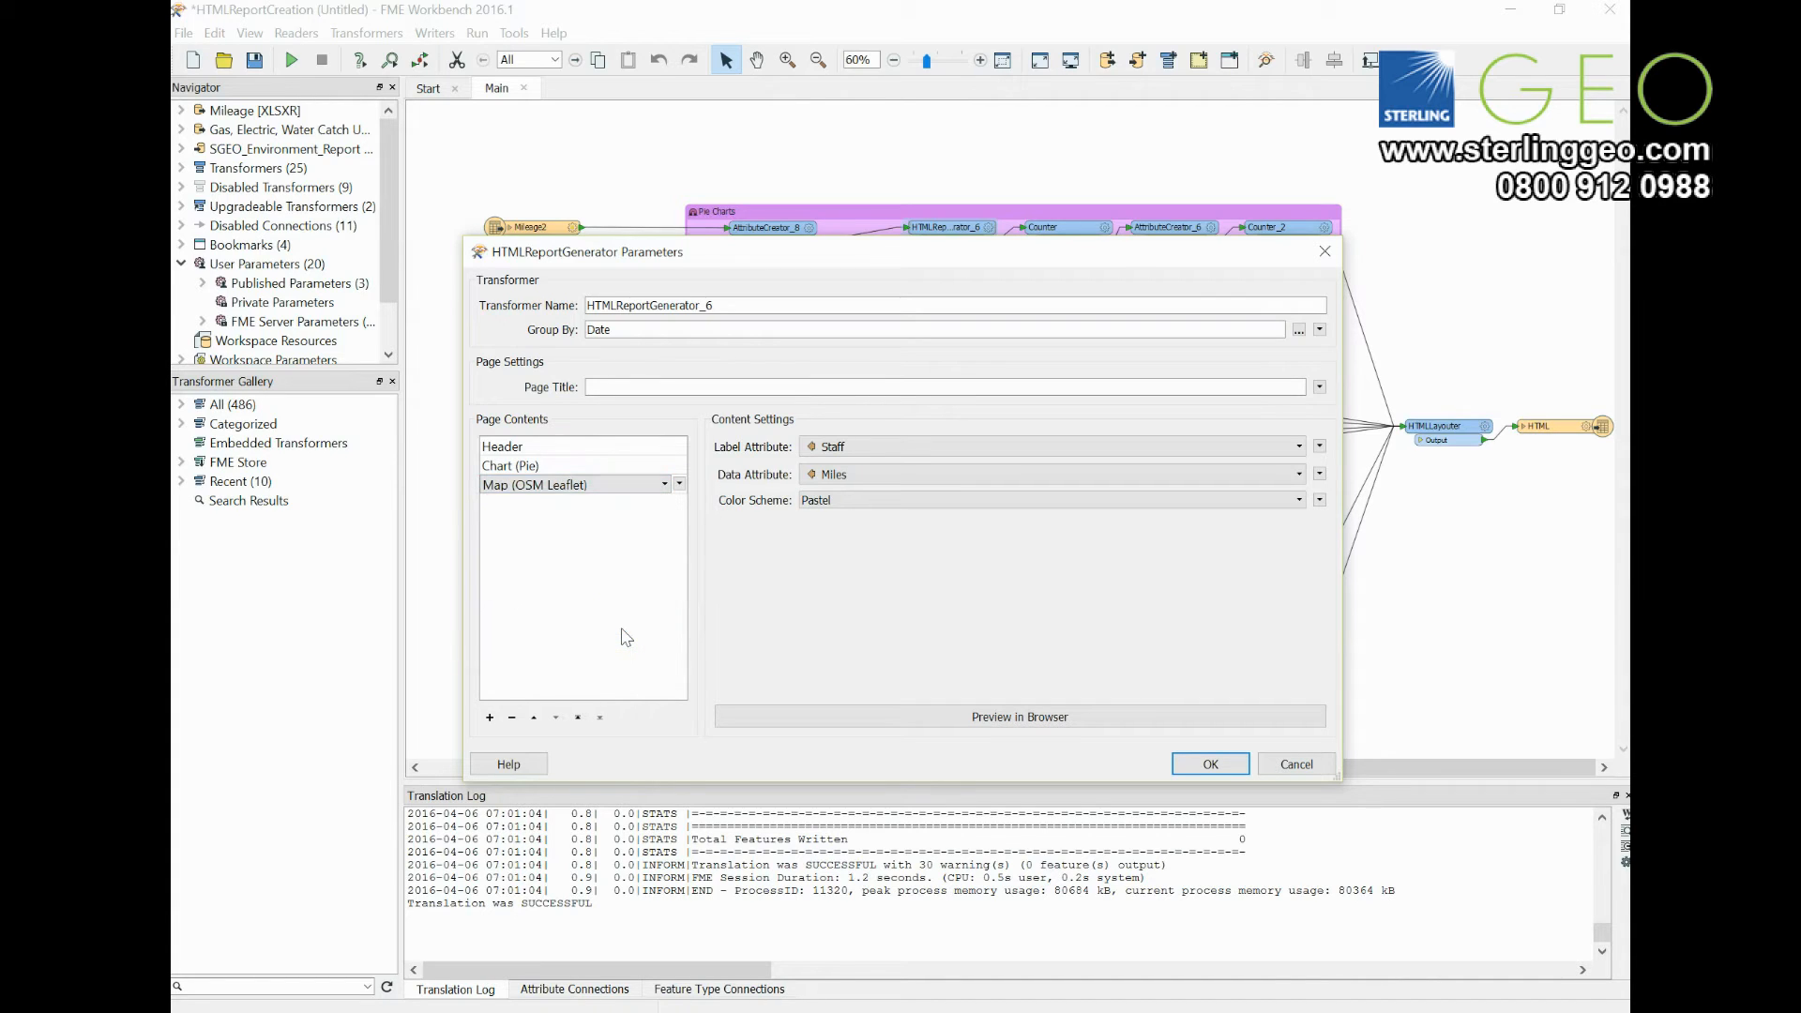
{"action": "left_click", "coordinate": [534, 483]}
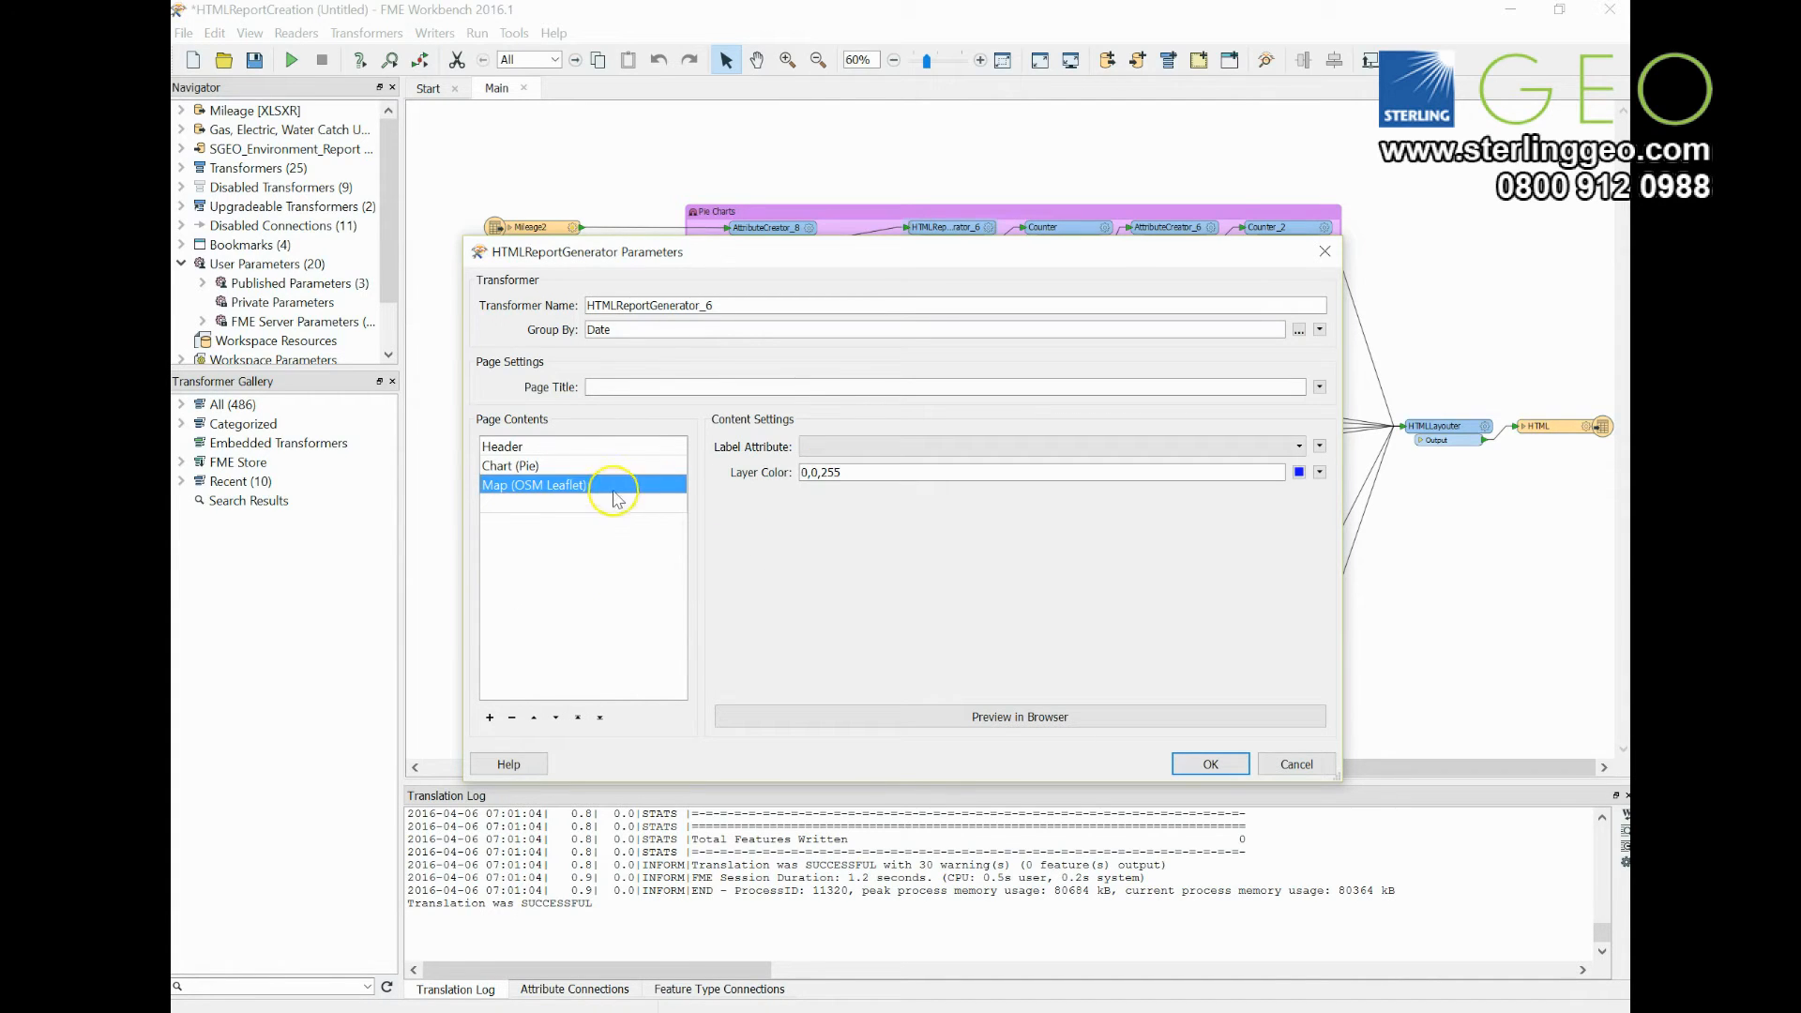
{"action": "left_click", "coordinate": [1298, 445]}
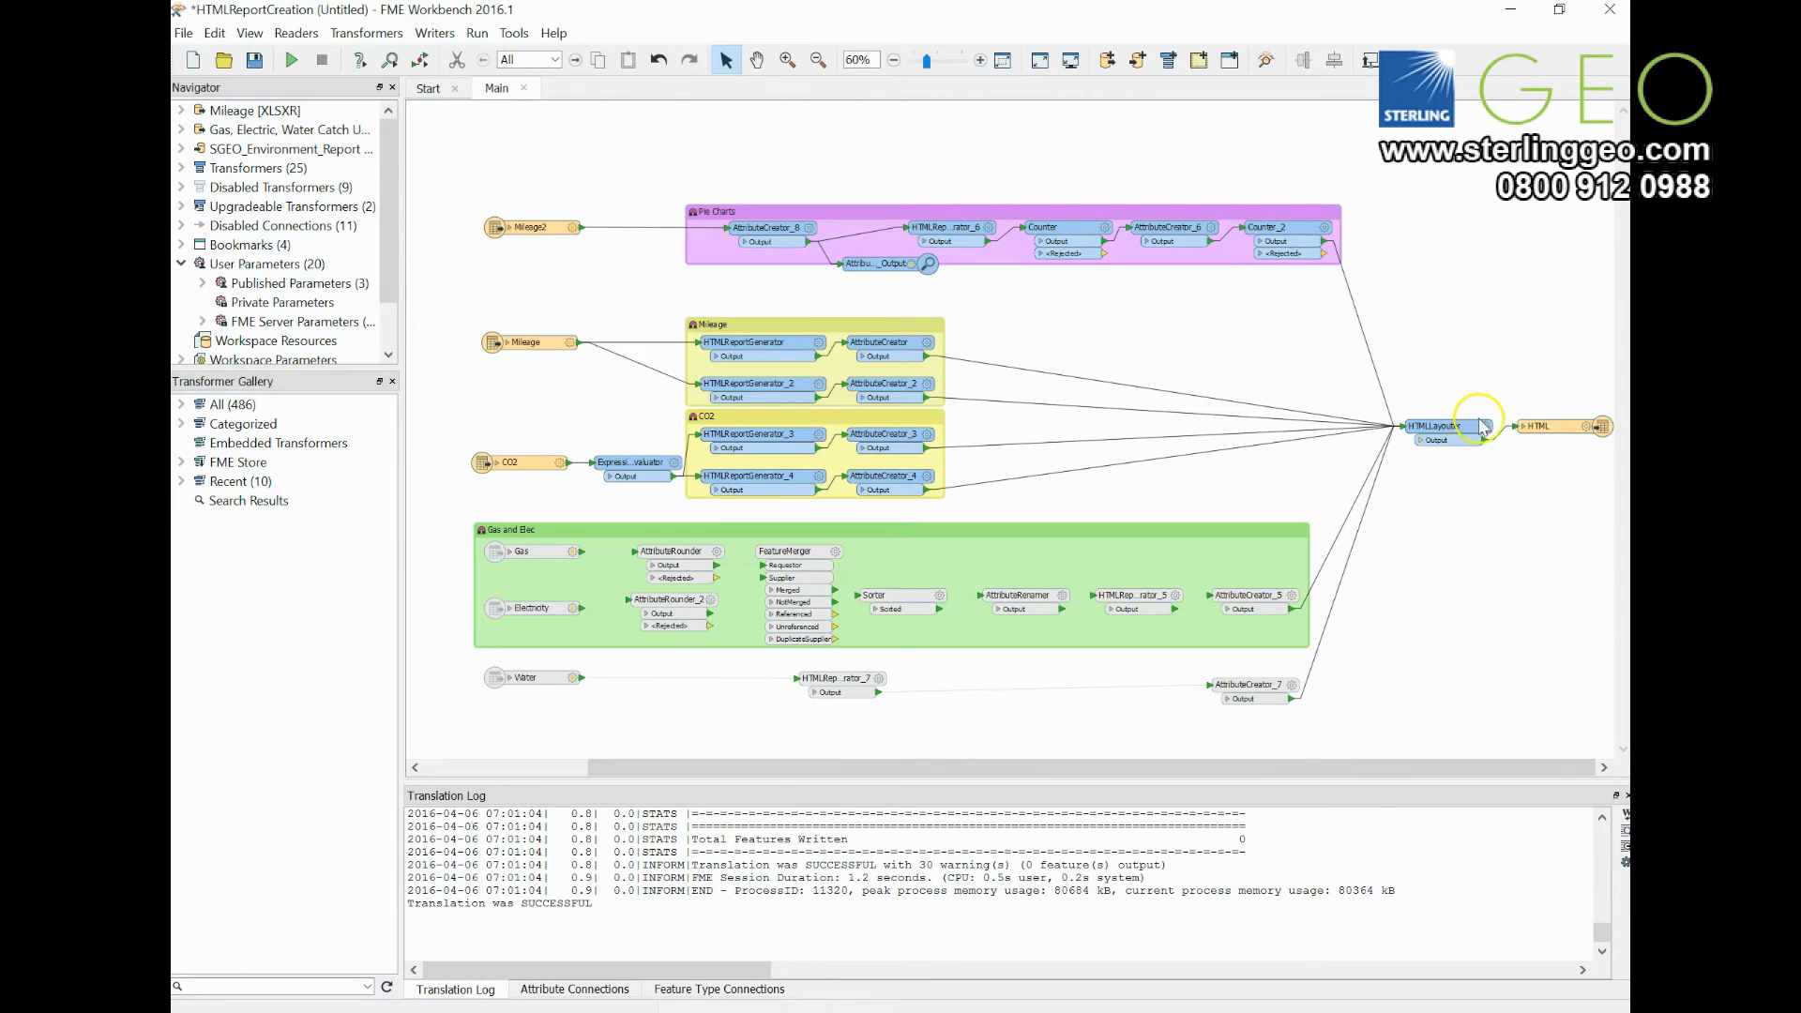
{"action": "mouse_move", "coordinate": [838, 333]}
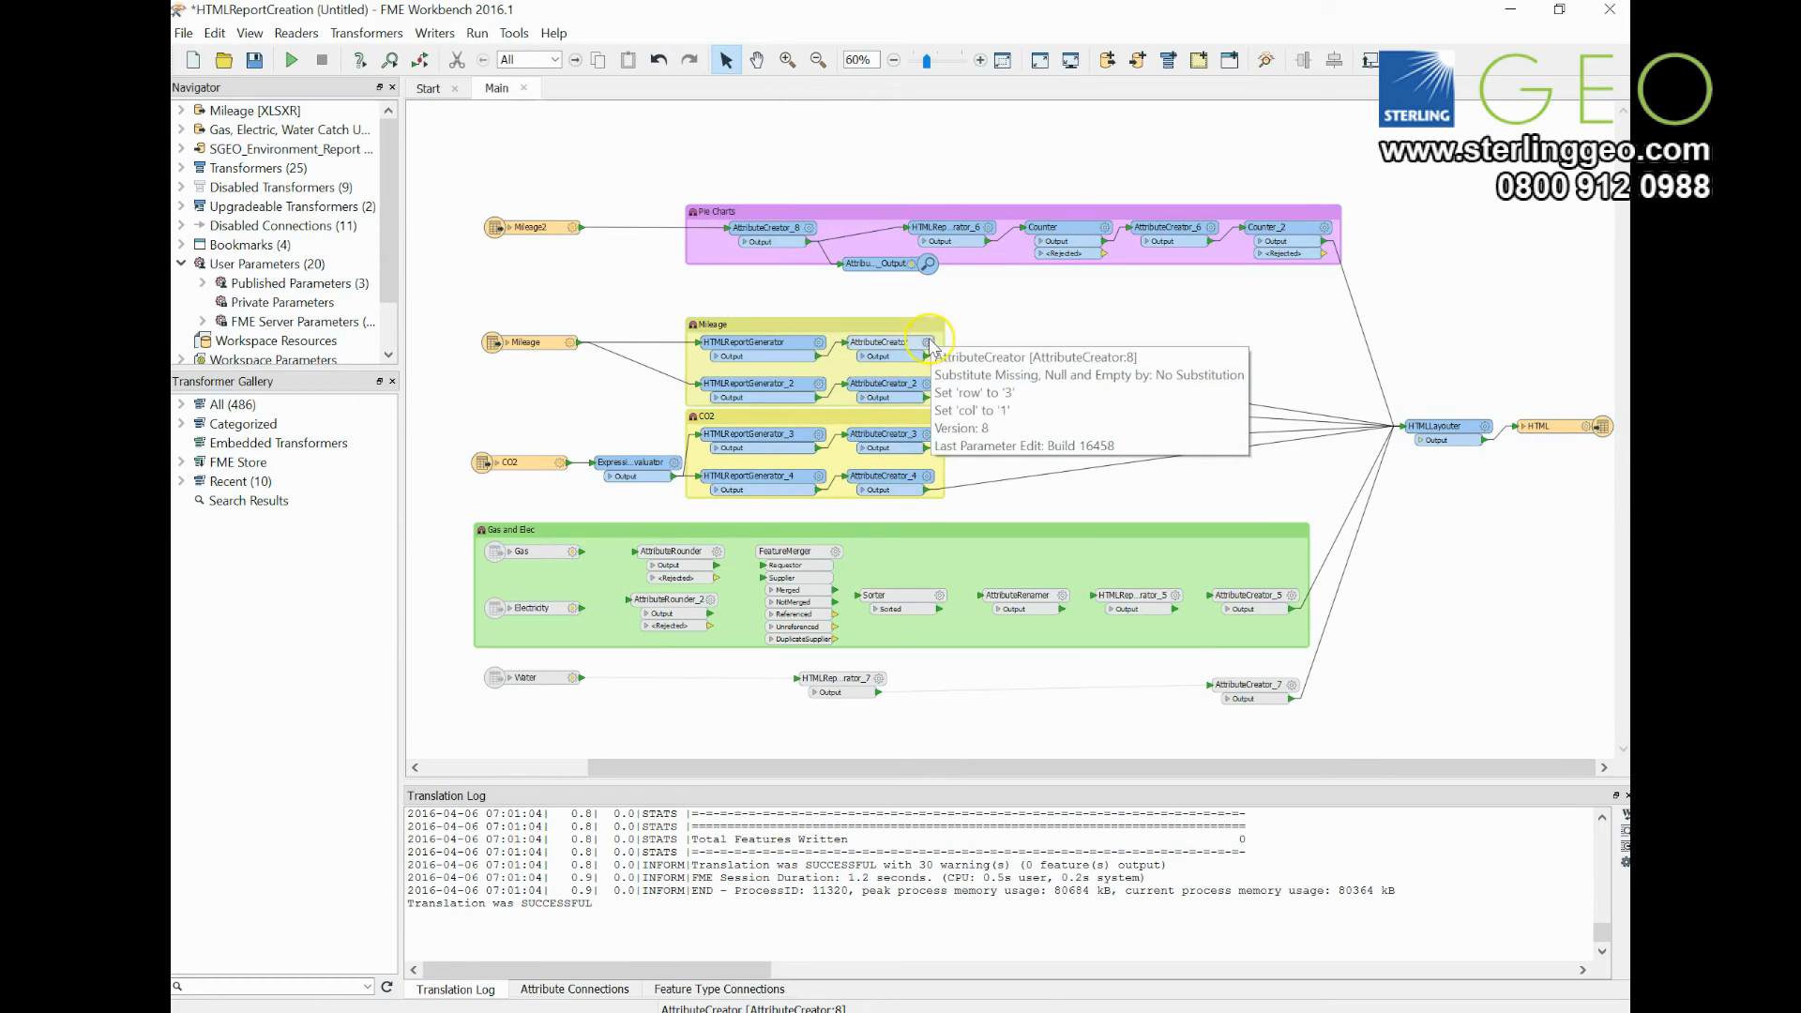
{"action": "double_click", "coordinate": [926, 342]}
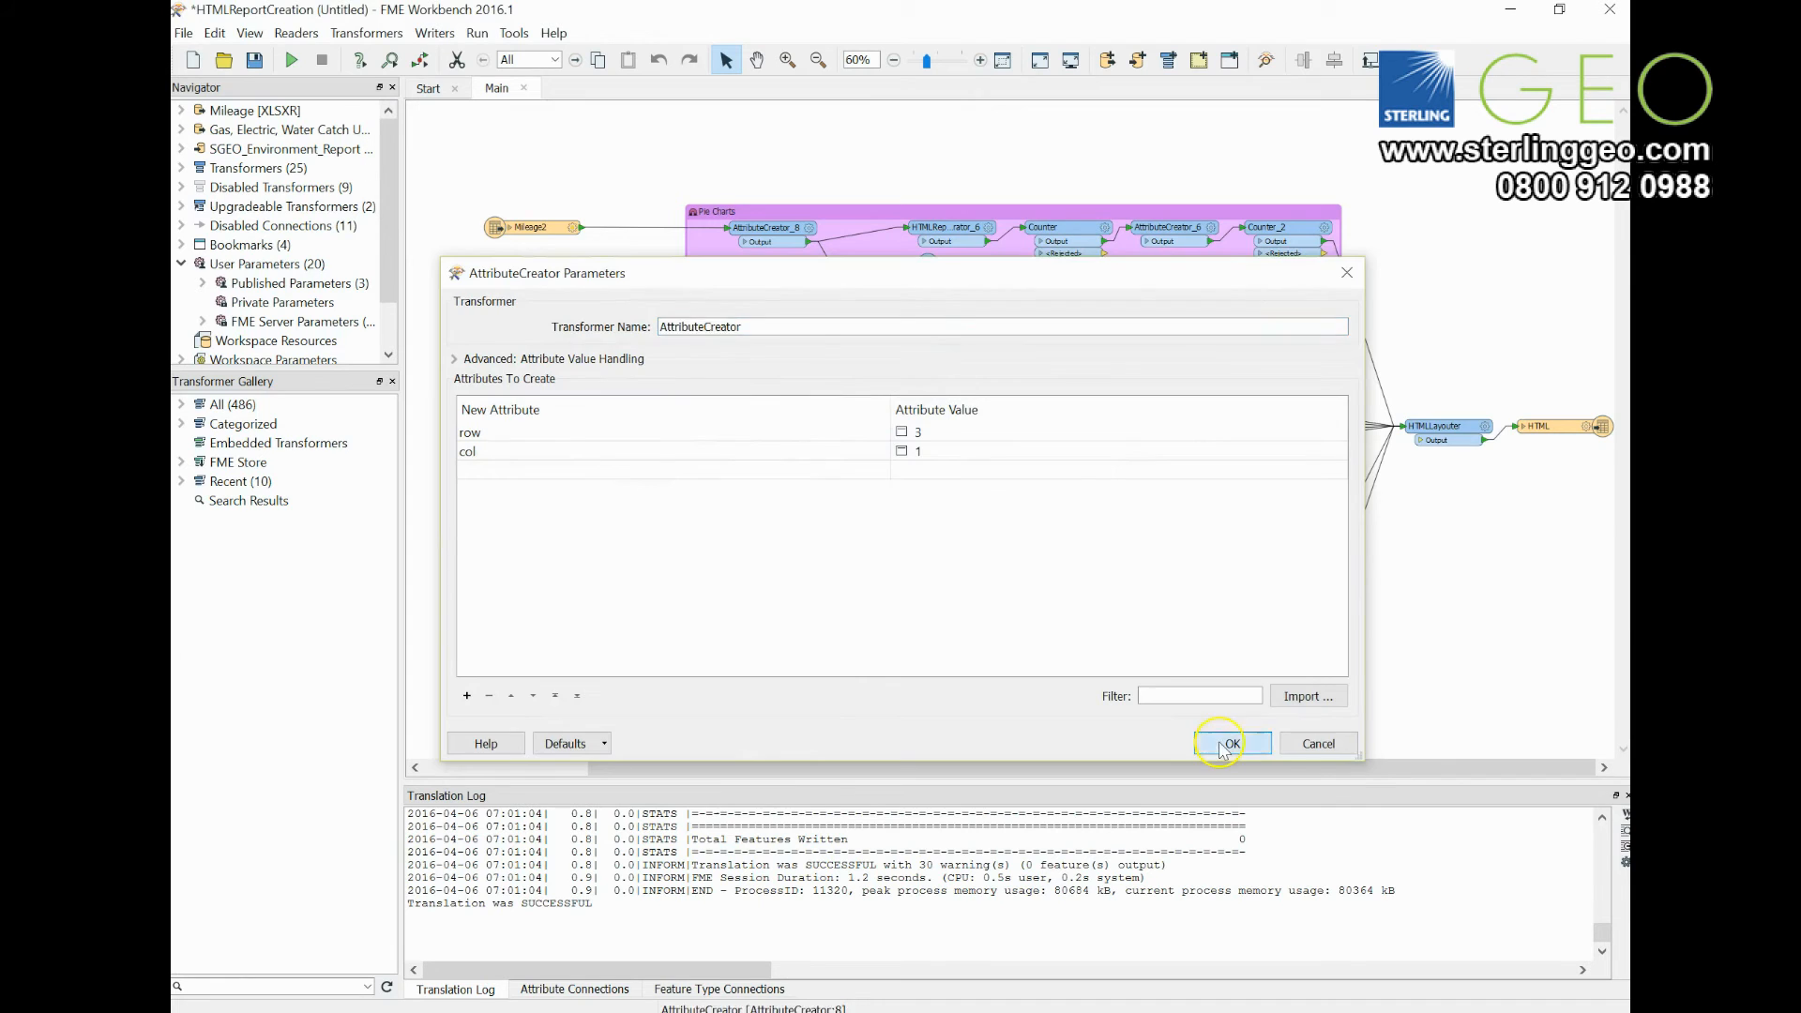
{"action": "left_click", "coordinate": [1229, 743]}
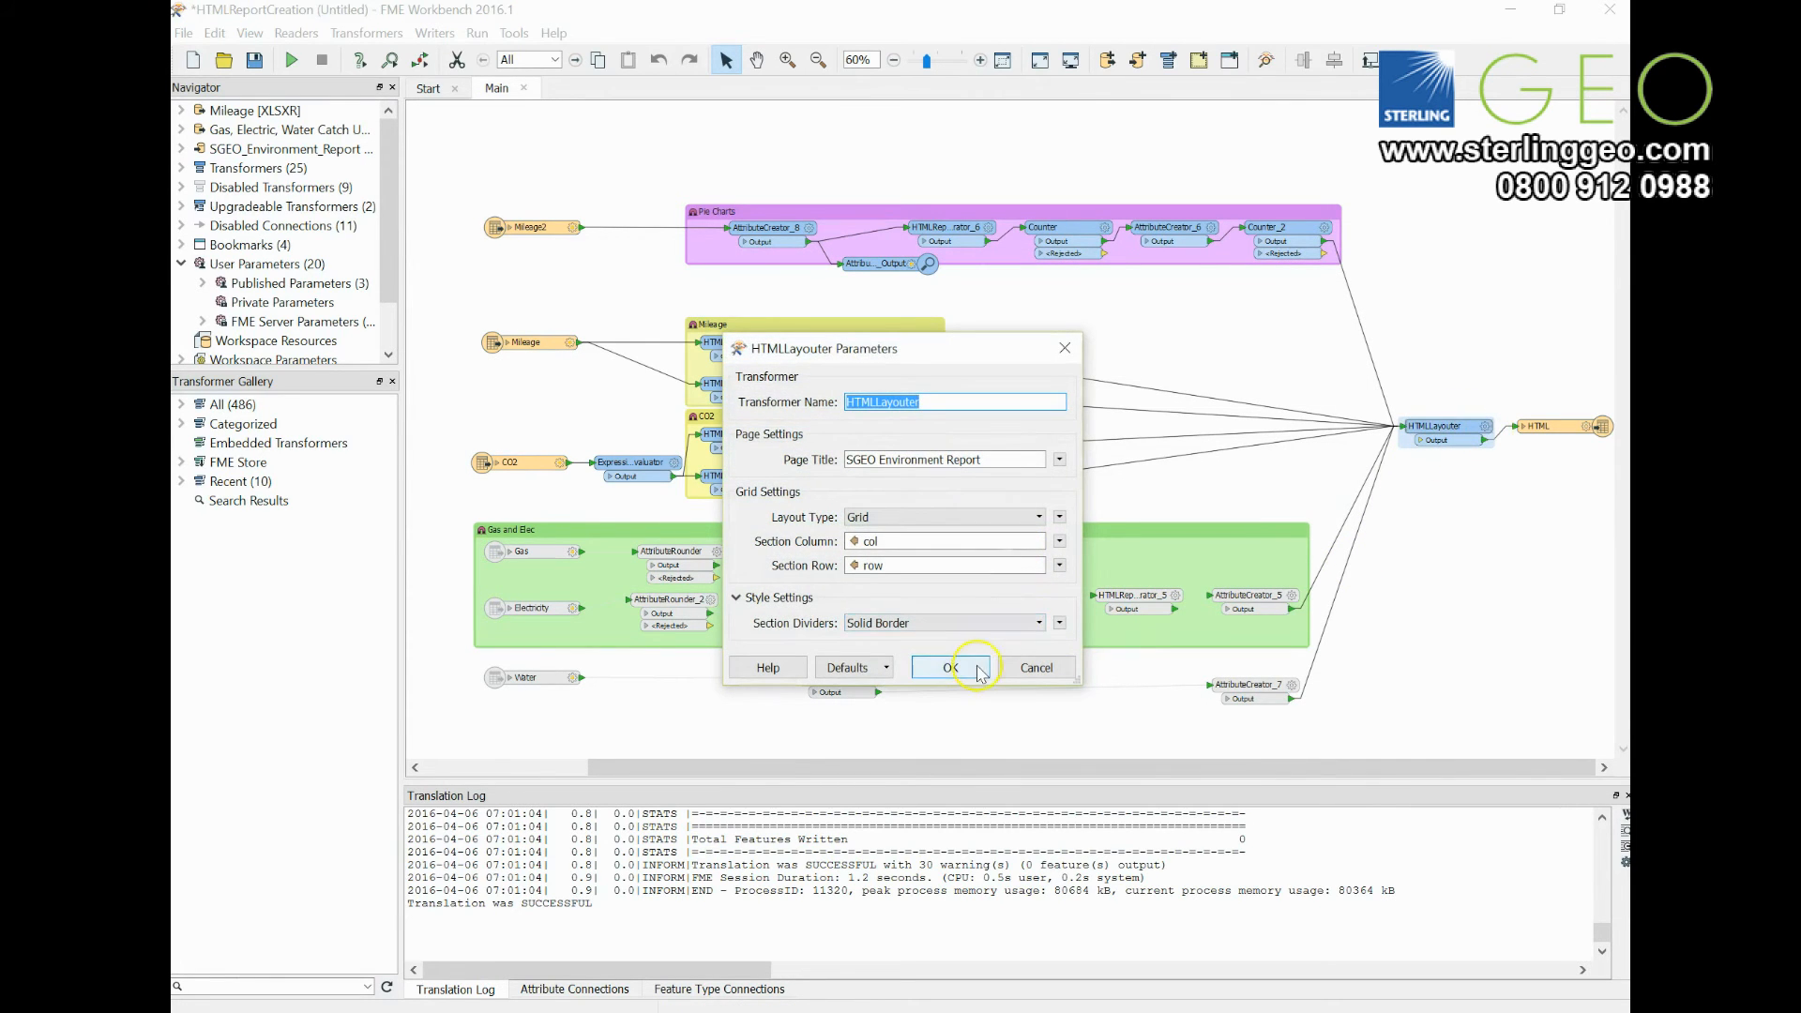
{"action": "left_click", "coordinate": [944, 667]}
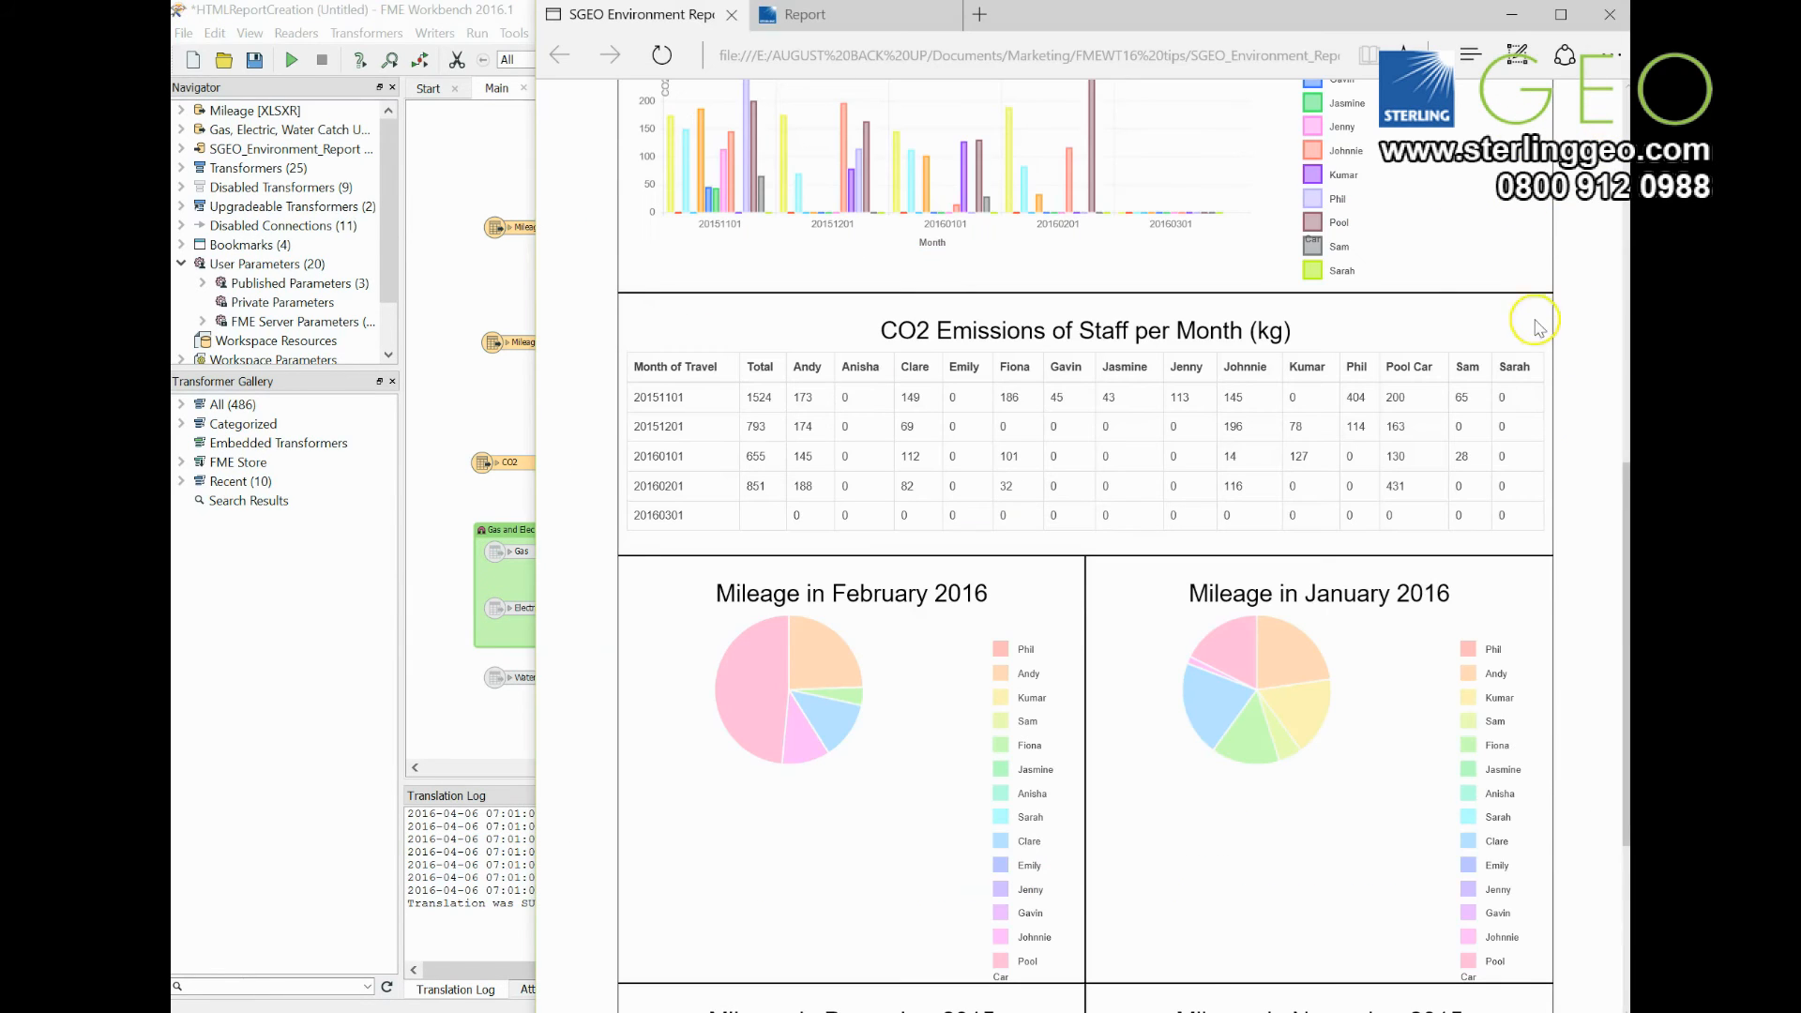
{"action": "mouse_move", "coordinate": [1620, 494]}
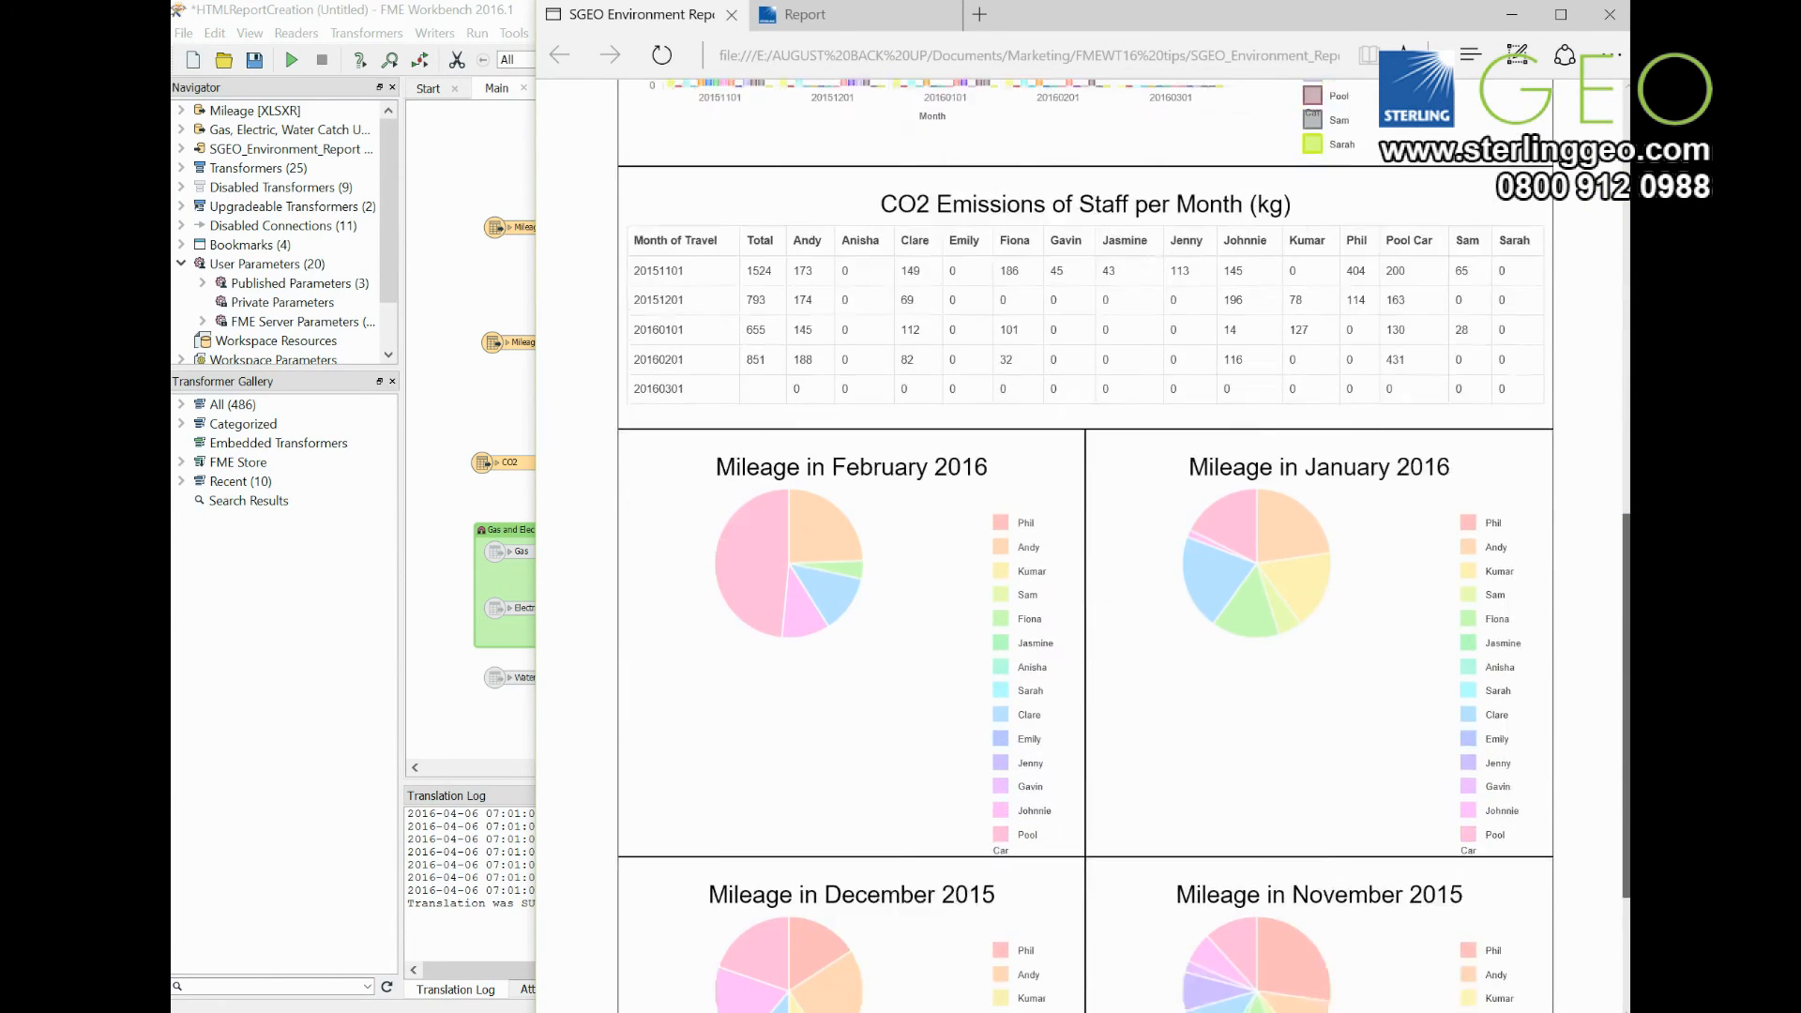
Scroll the SGEO Environment Report down to the grid of monthly mileage pie charts
{"action": "scroll", "scroll_direction": "down", "scroll_amount": 3}
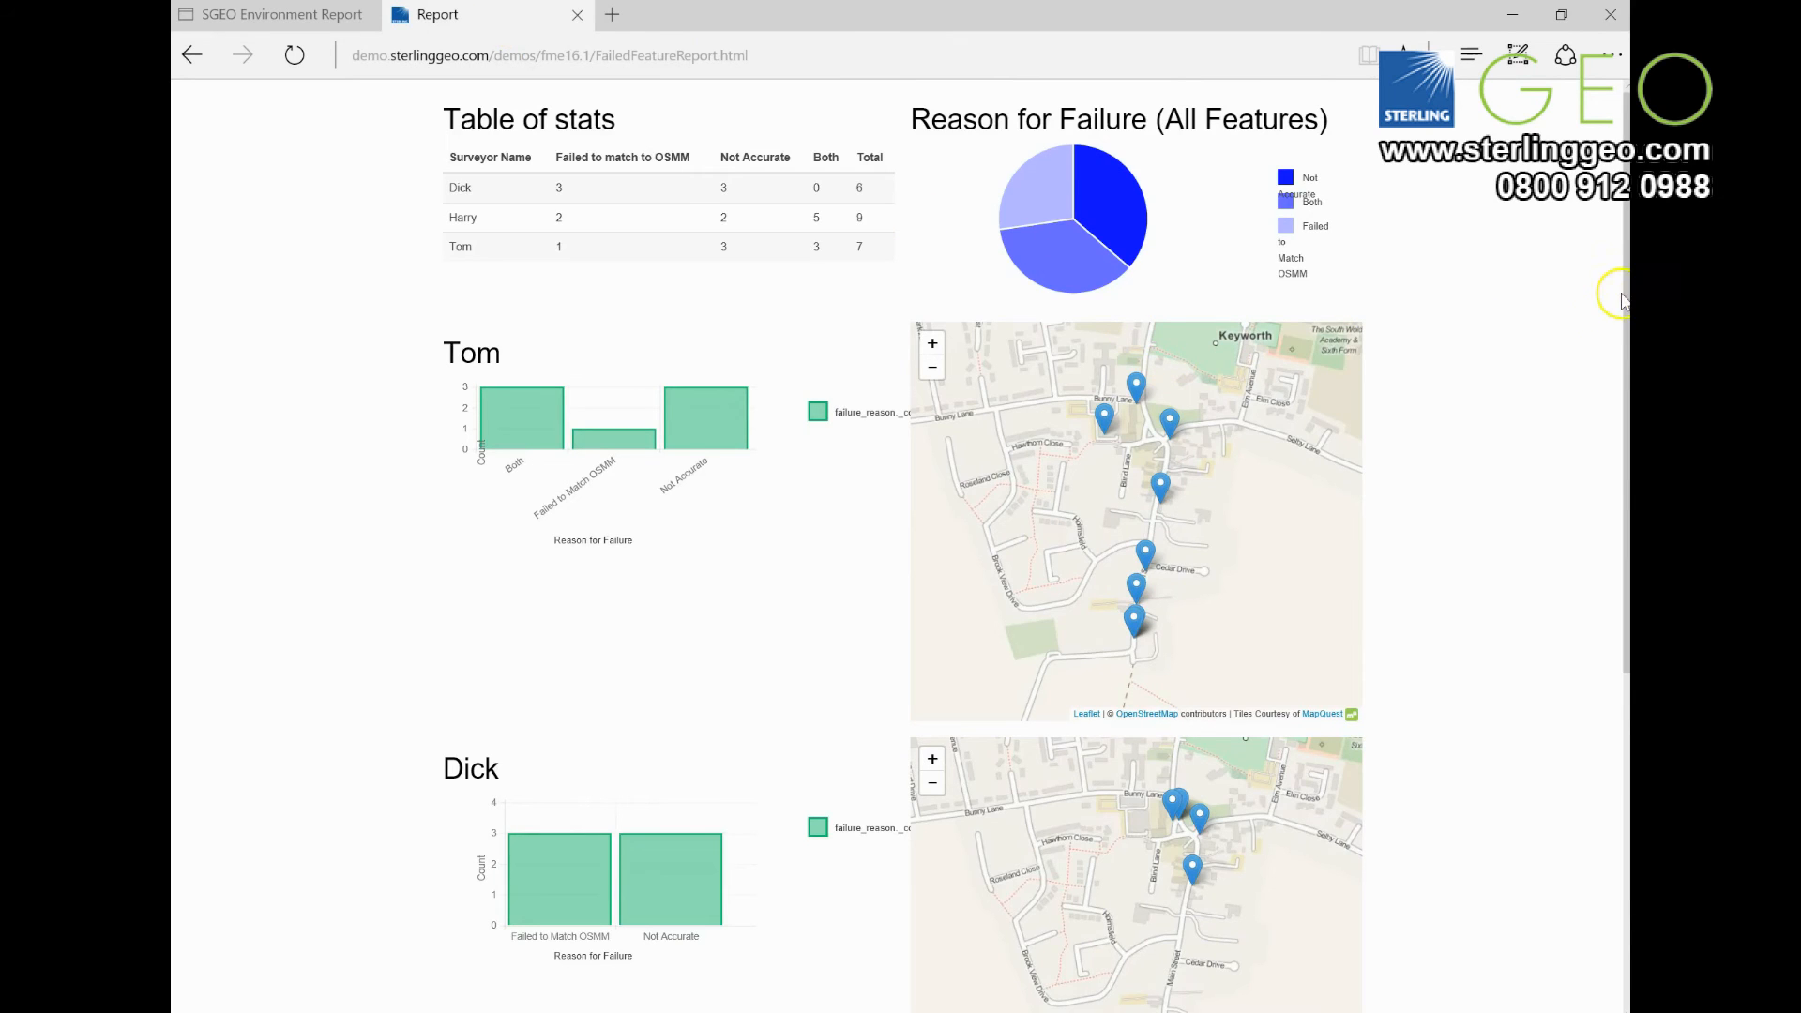
Open map marker popups showing why a lamppost and a bus stop failed validation
{"action": "scroll", "scroll_direction": "down", "scroll_amount": 3}
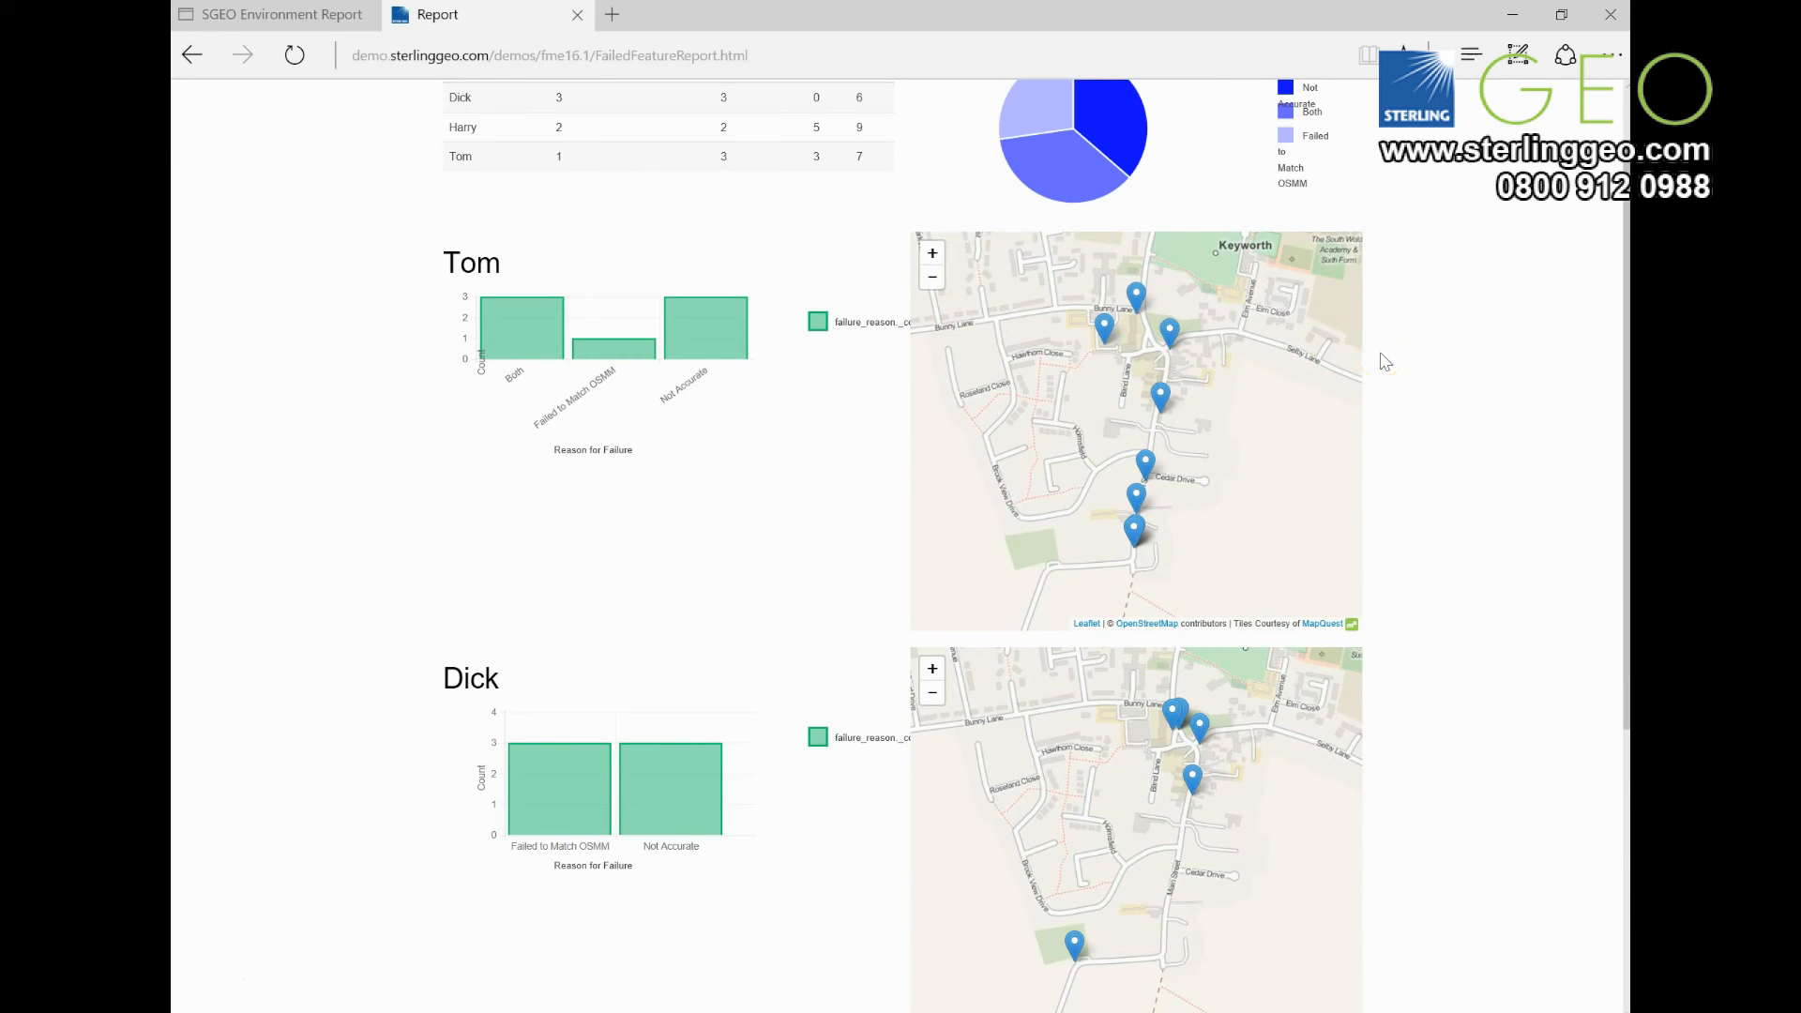
{"action": "left_click", "coordinate": [1159, 394]}
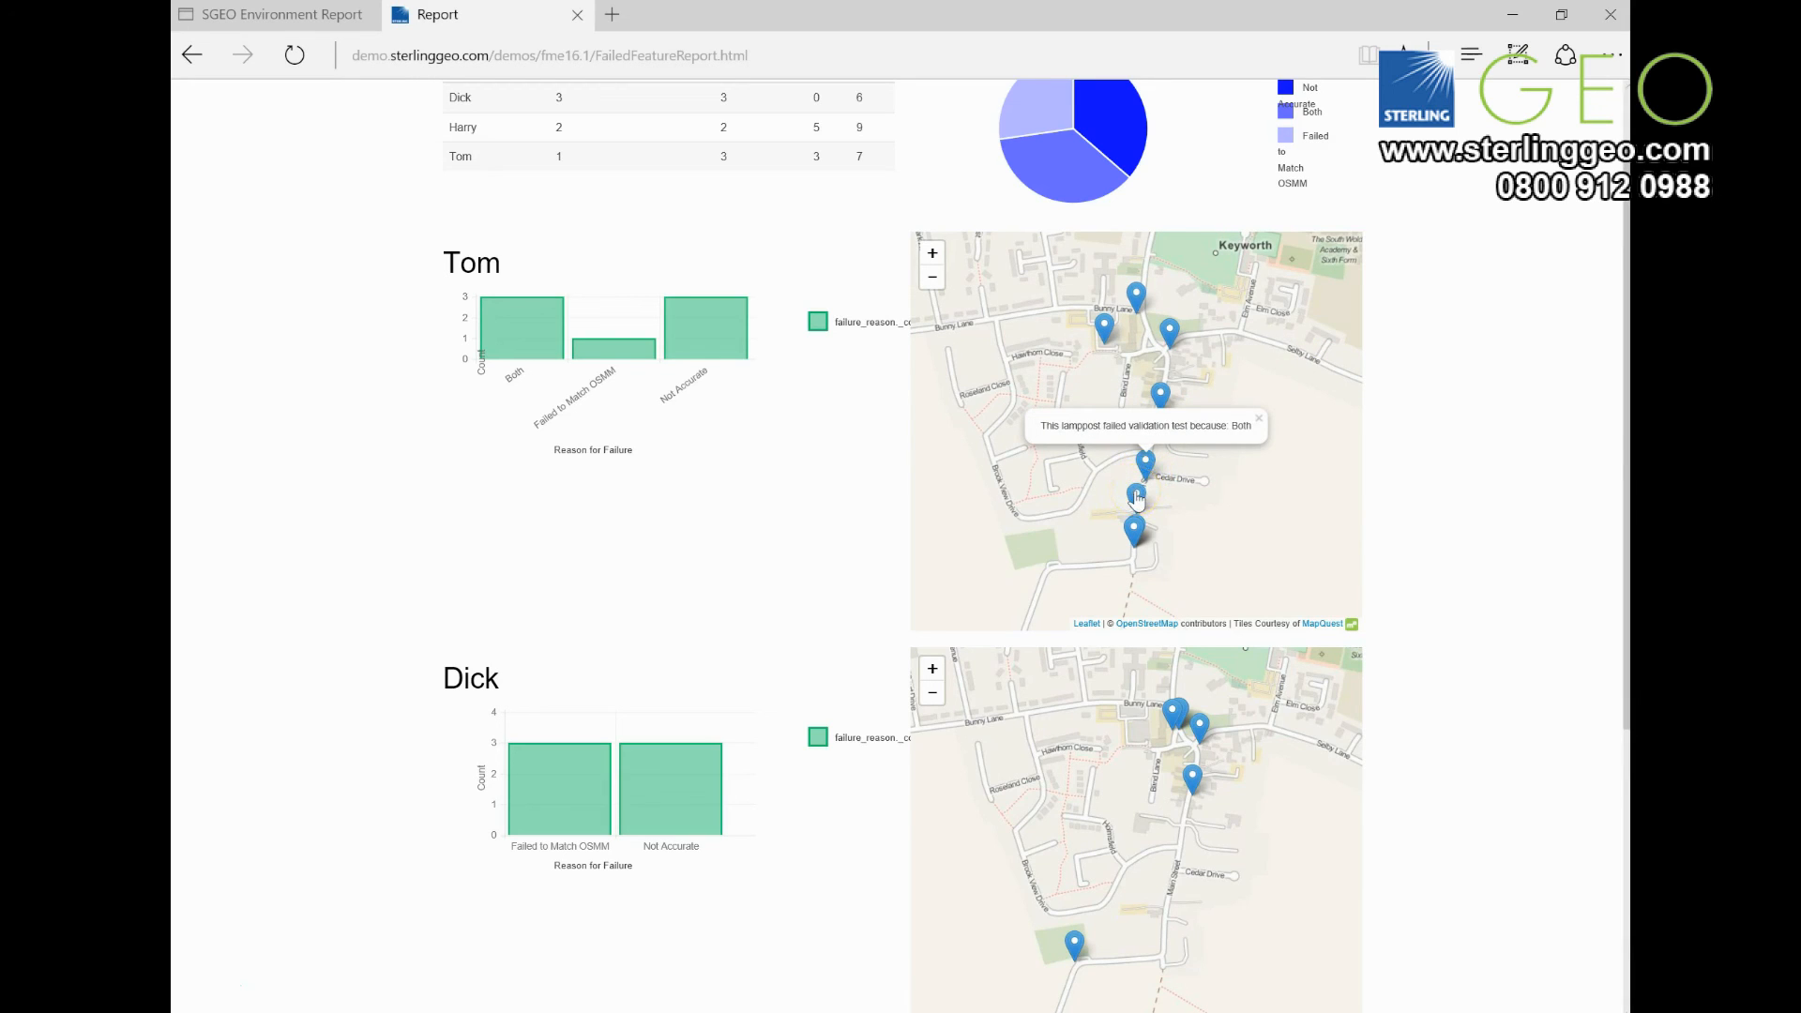
{"action": "left_click", "coordinate": [1135, 496]}
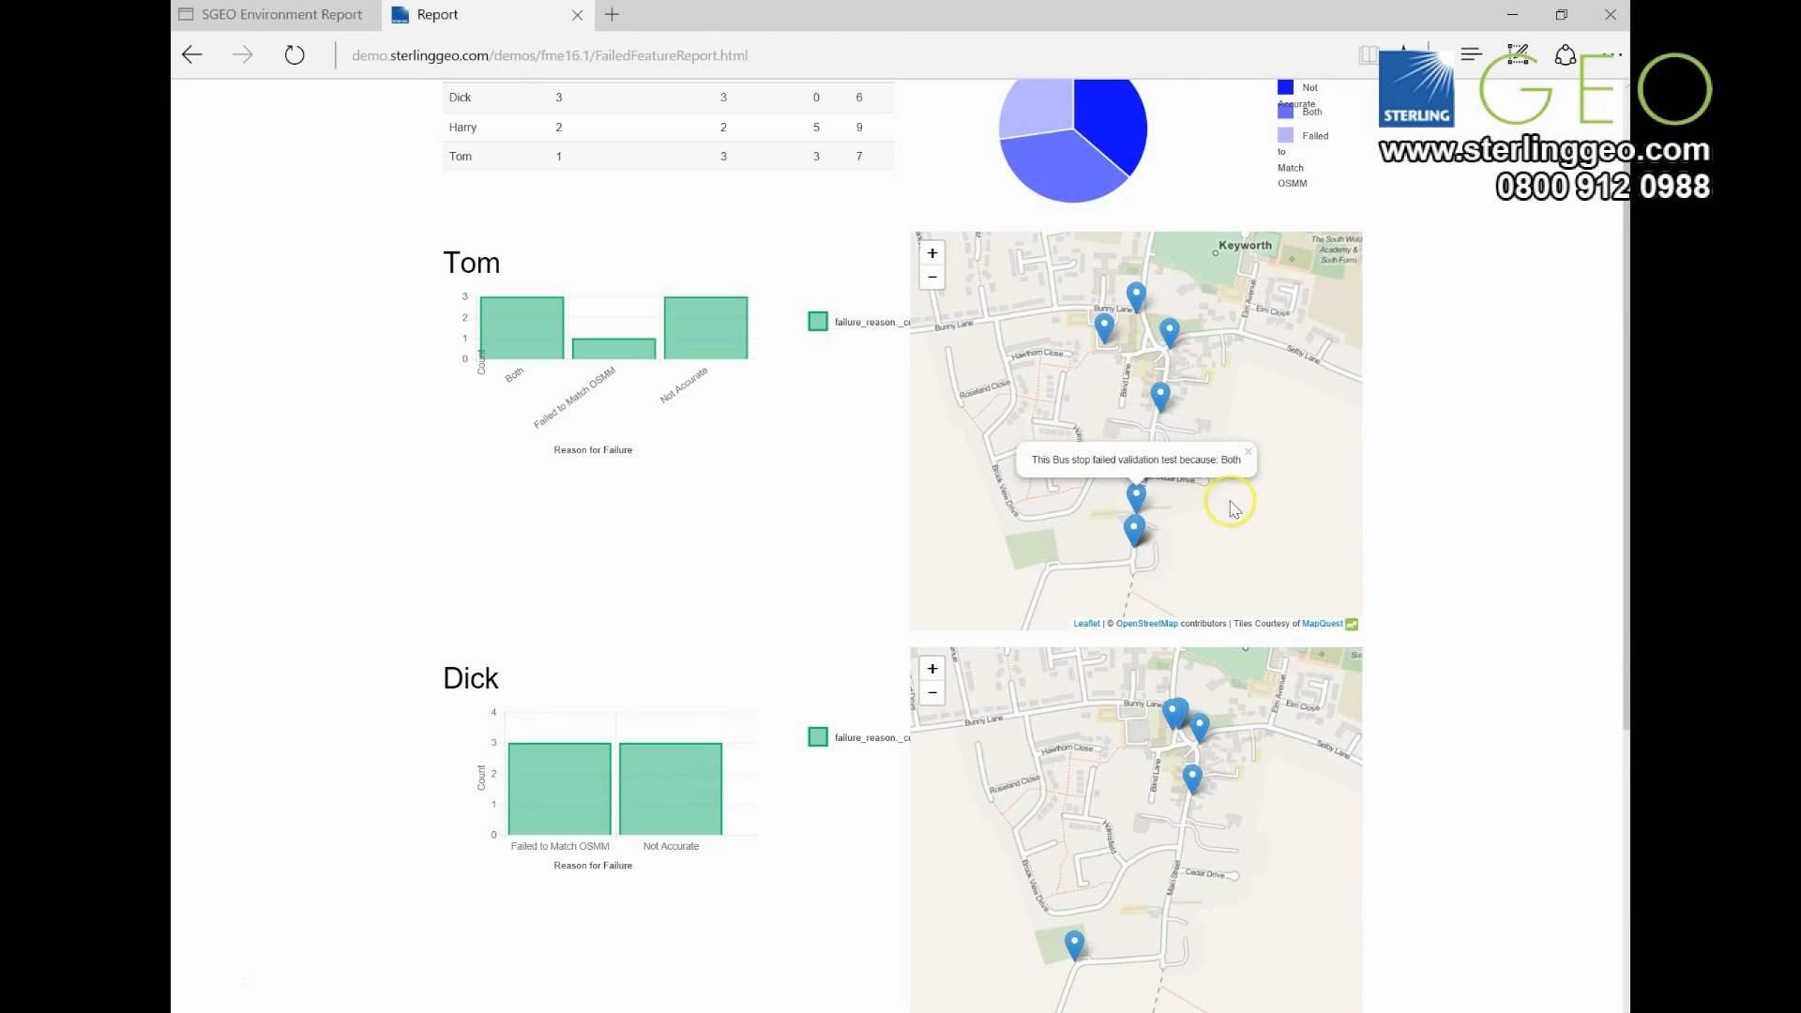